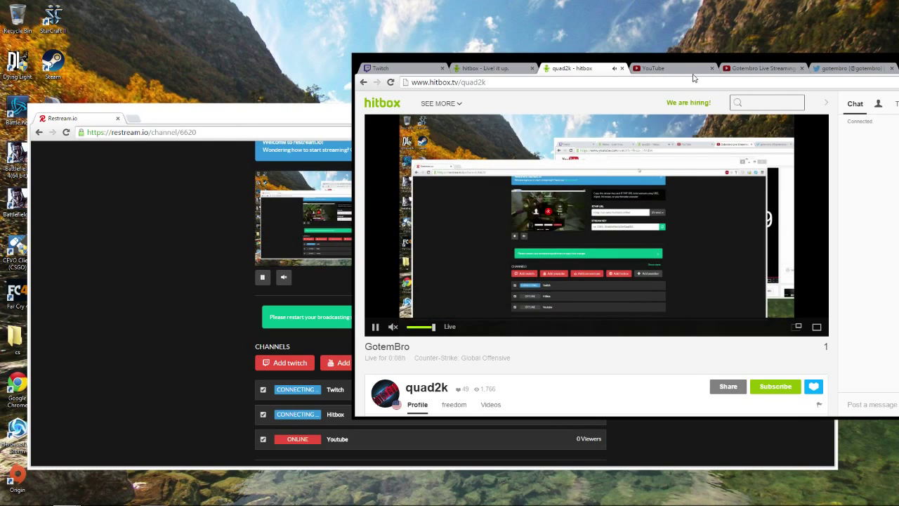
# Check the Hitbox livestream settings and channel pages, then open Twitch's live dashboard page
pyautogui.click(660, 68)
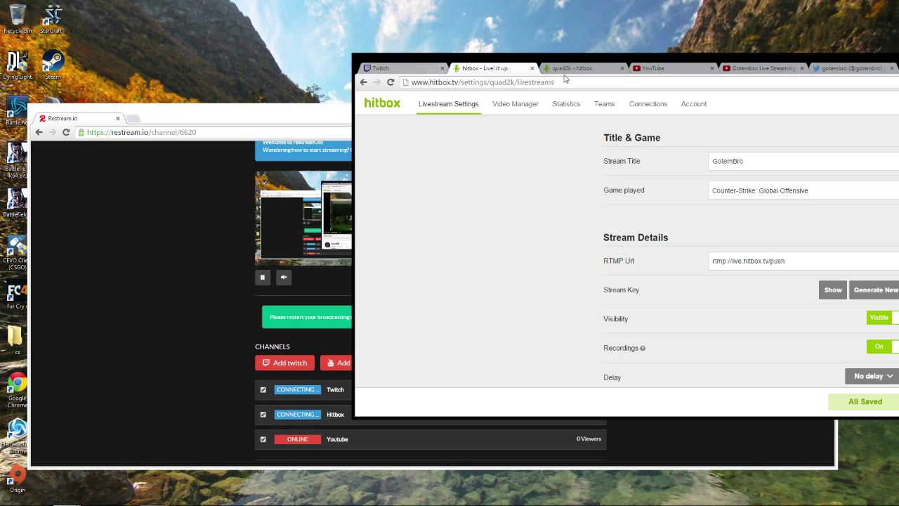
pyautogui.click(578, 68)
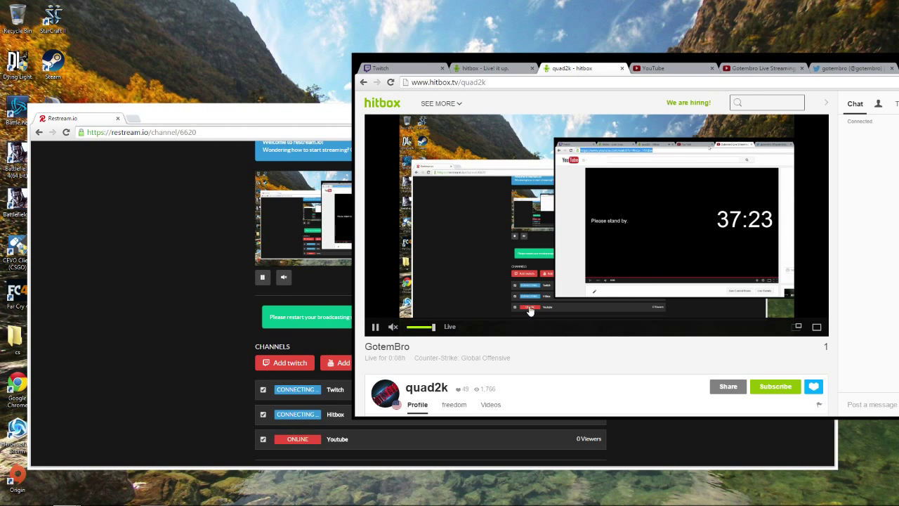
pyautogui.click(400, 68)
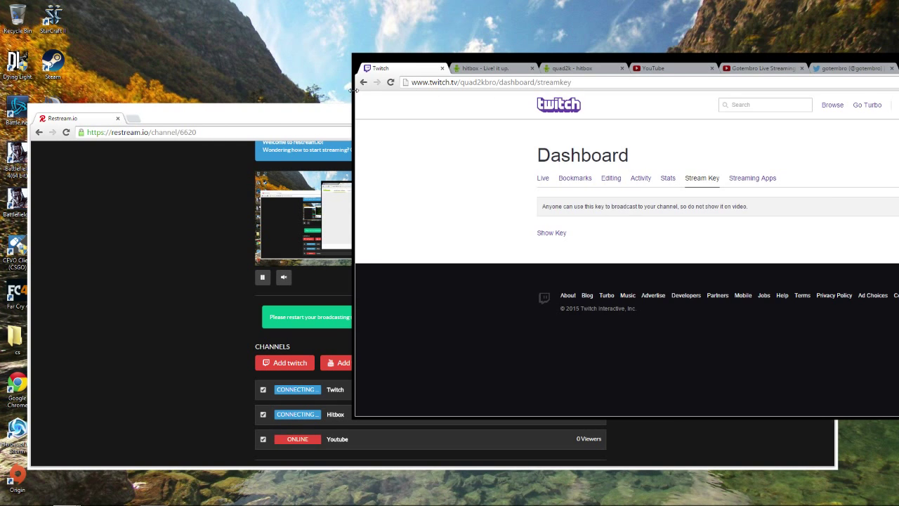
pyautogui.click(538, 177)
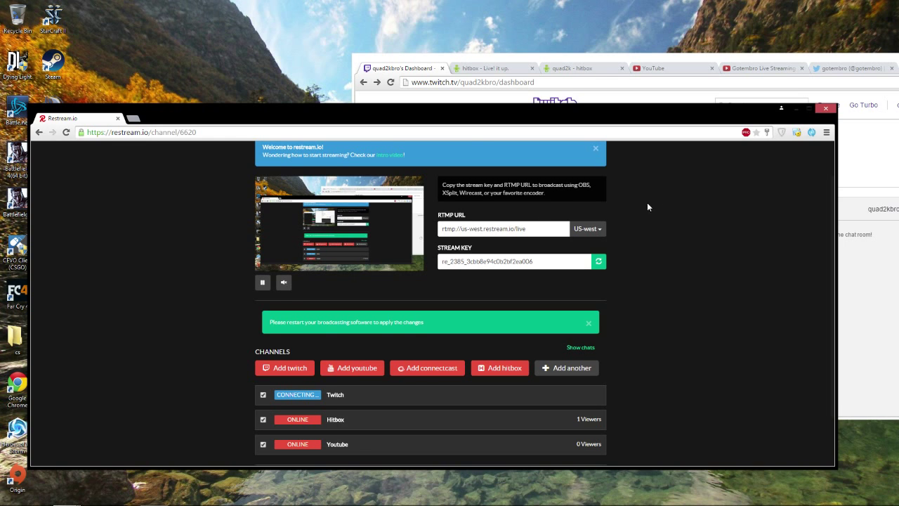
# Add another Restream channel with Twitch as the service and a chosen Twitch server
pyautogui.scroll(-3)
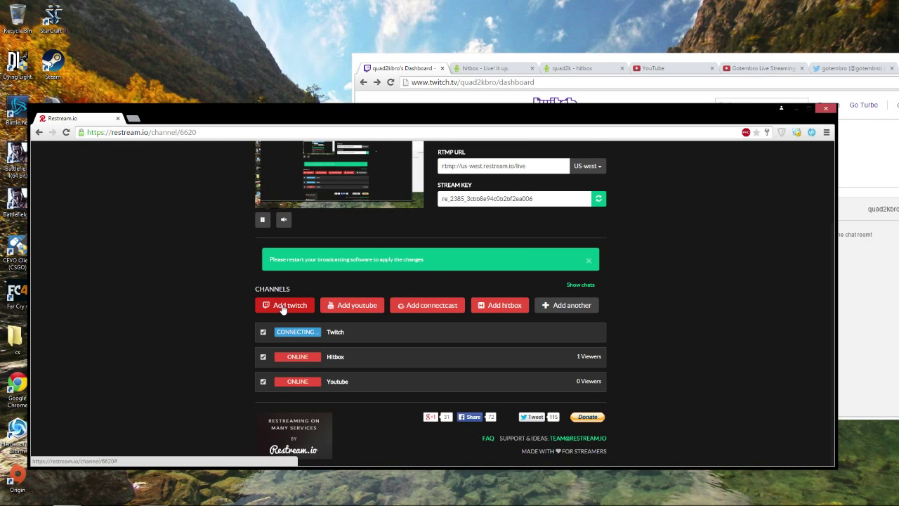
pyautogui.moveTo(561, 306)
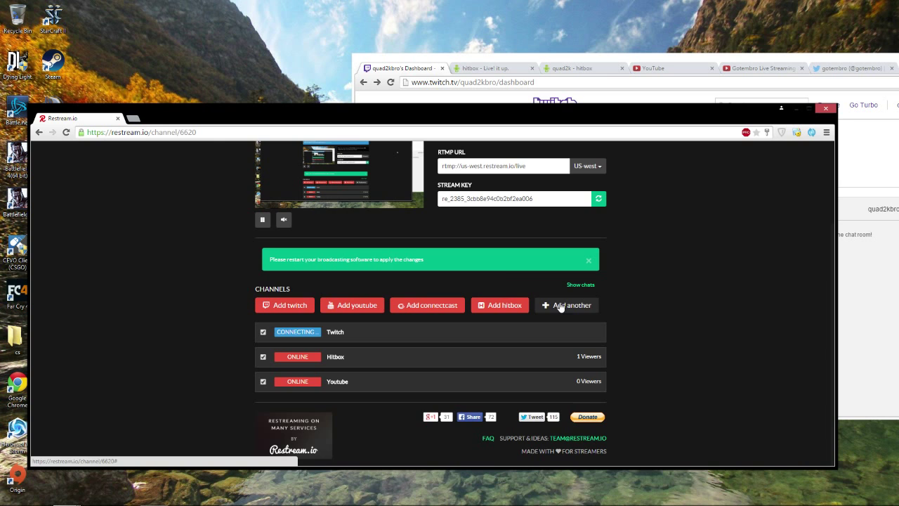
pyautogui.click(565, 305)
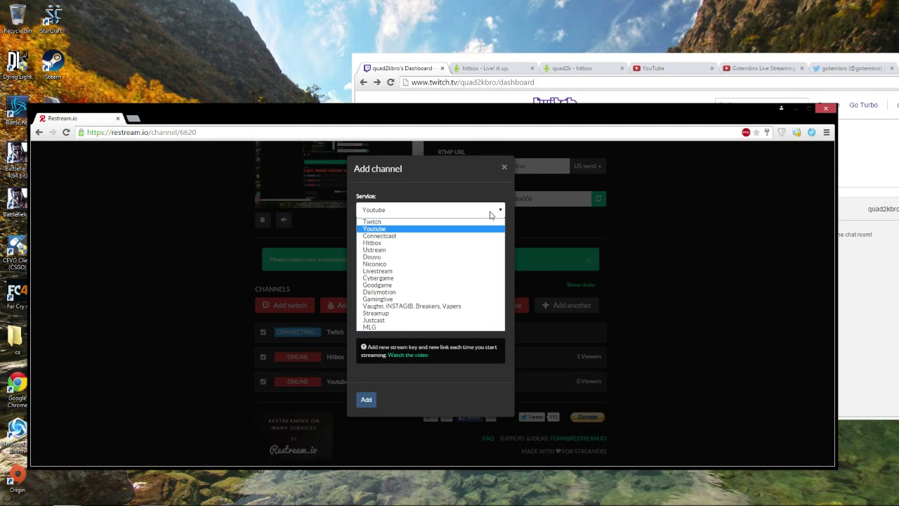
pyautogui.click(371, 221)
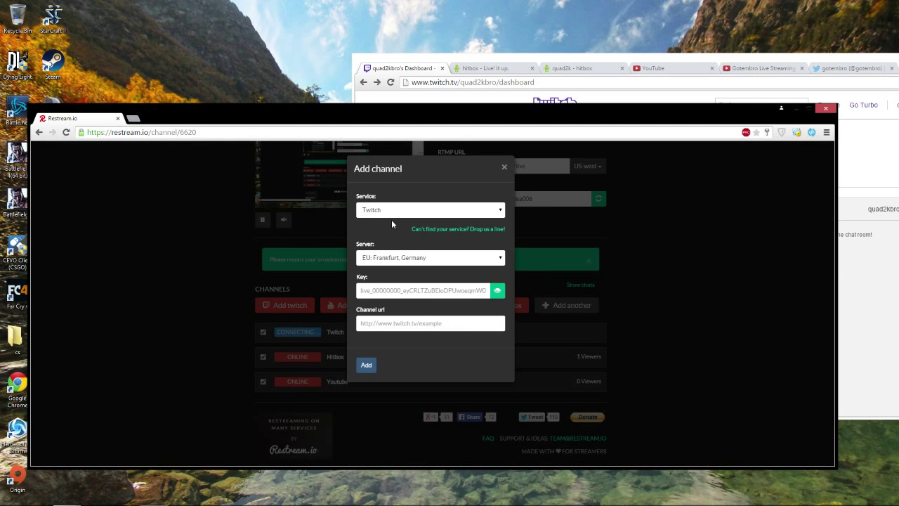
pyautogui.click(429, 257)
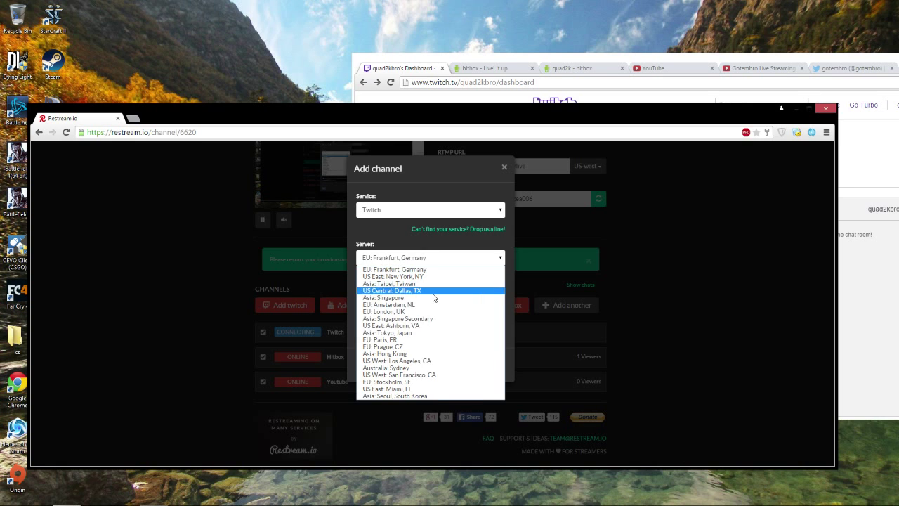
pyautogui.moveTo(475, 405)
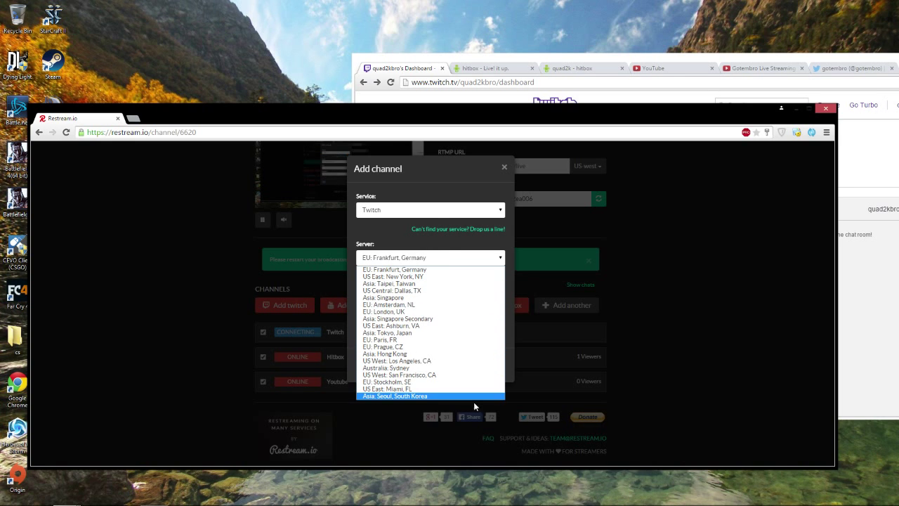
pyautogui.moveTo(404, 374)
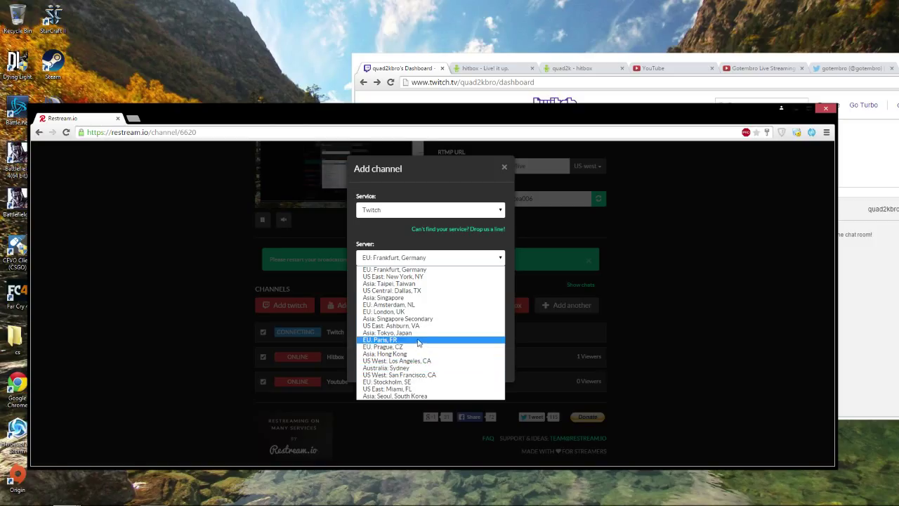
pyautogui.click(398, 374)
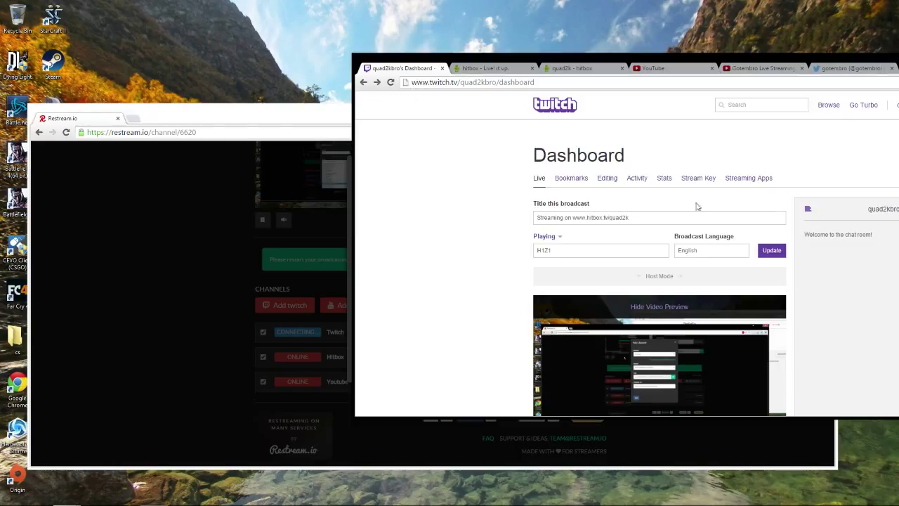
# Open the Stream Key tab on the Twitch dashboard
pyautogui.click(698, 178)
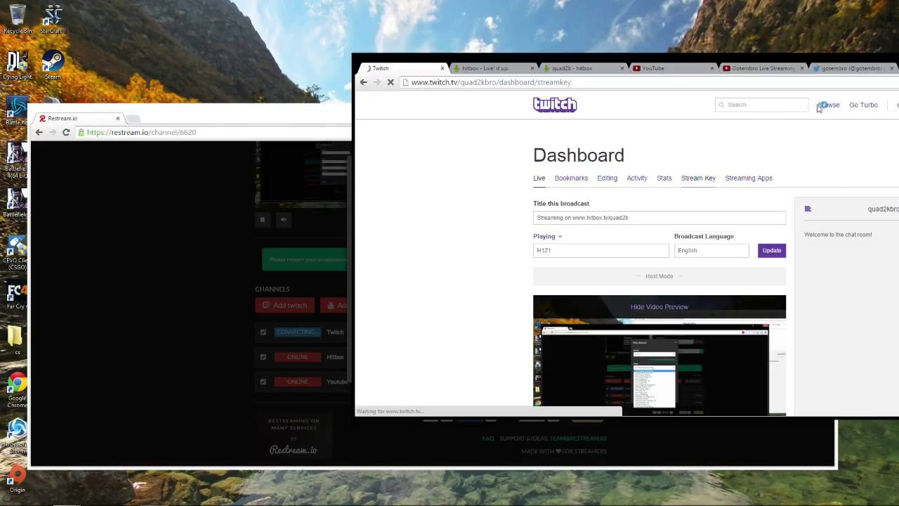
pyautogui.click(698, 178)
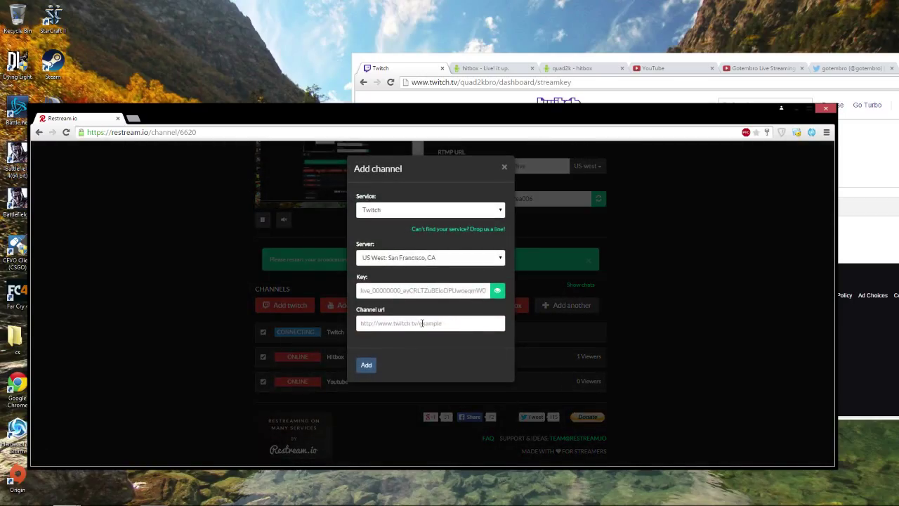
pyautogui.moveTo(741, 267)
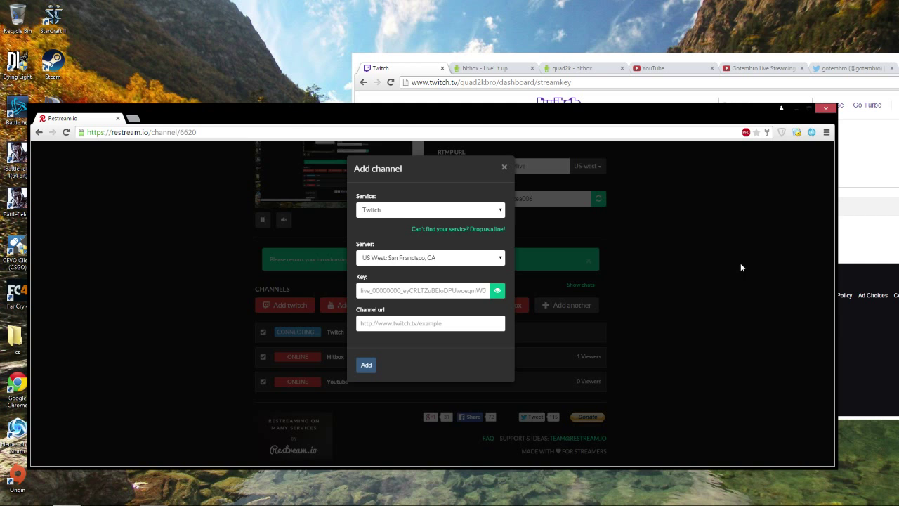
# Dismiss the Twitch add-channel form and start adding a Hitbox channel
pyautogui.click(503, 167)
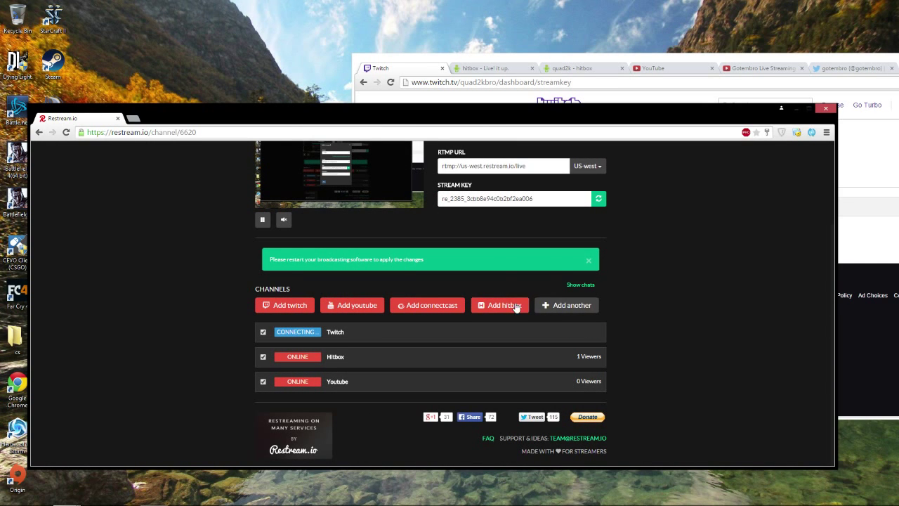
pyautogui.click(500, 305)
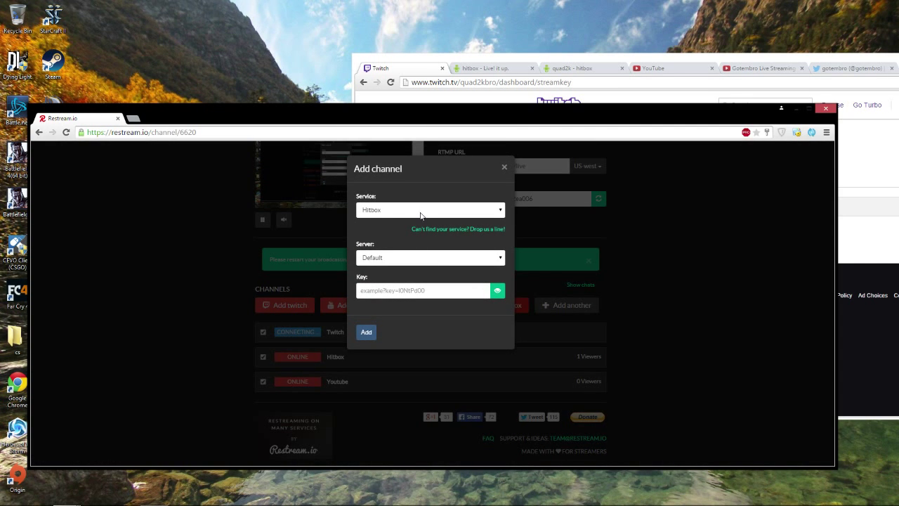
pyautogui.click(430, 257)
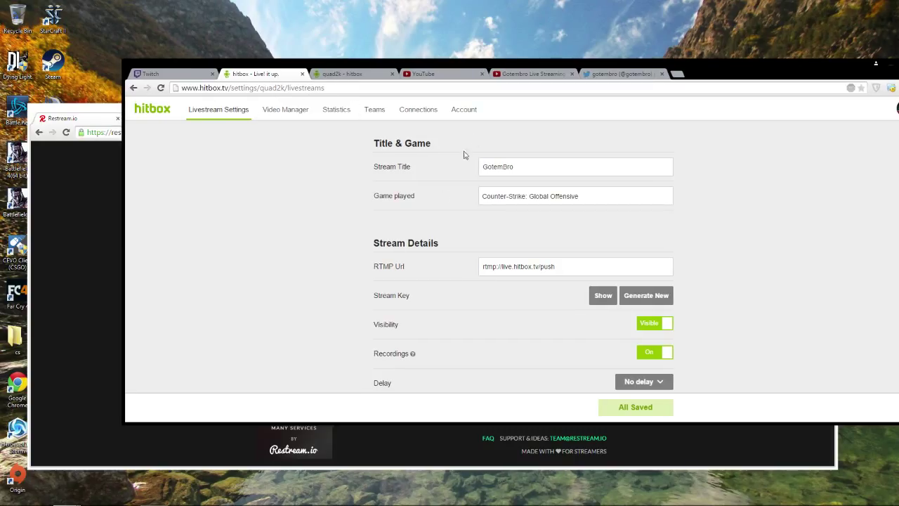
pyautogui.moveTo(384, 299)
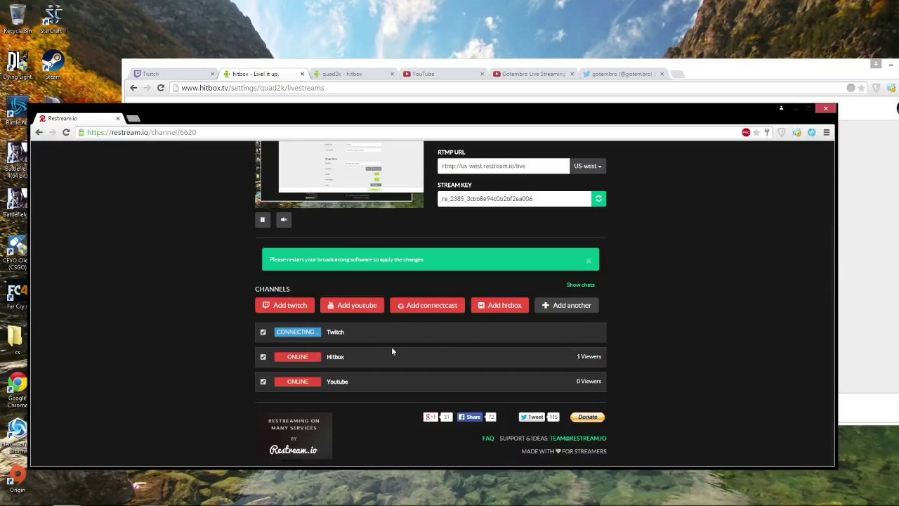
pyautogui.moveTo(618, 334)
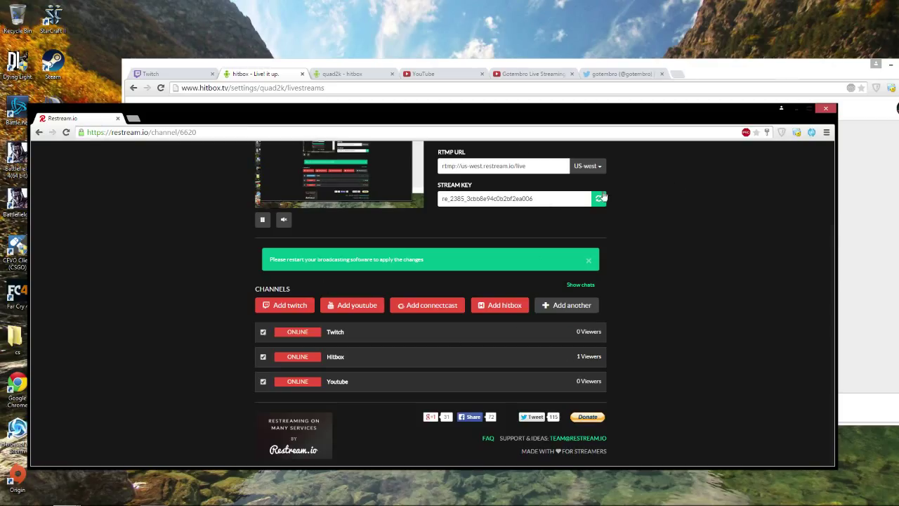
# Select the Restream stream key for copying while Twitch comes online
pyautogui.tripleClick(514, 198)
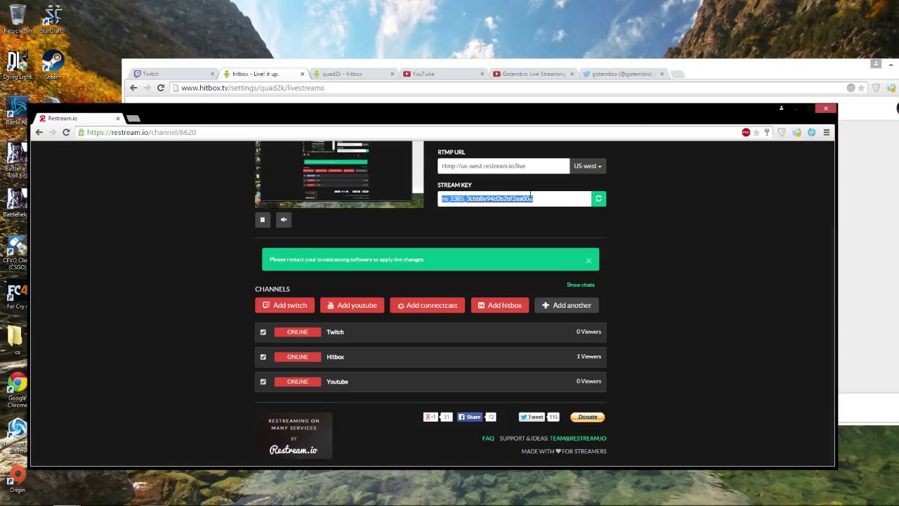
pyautogui.moveTo(451, 225)
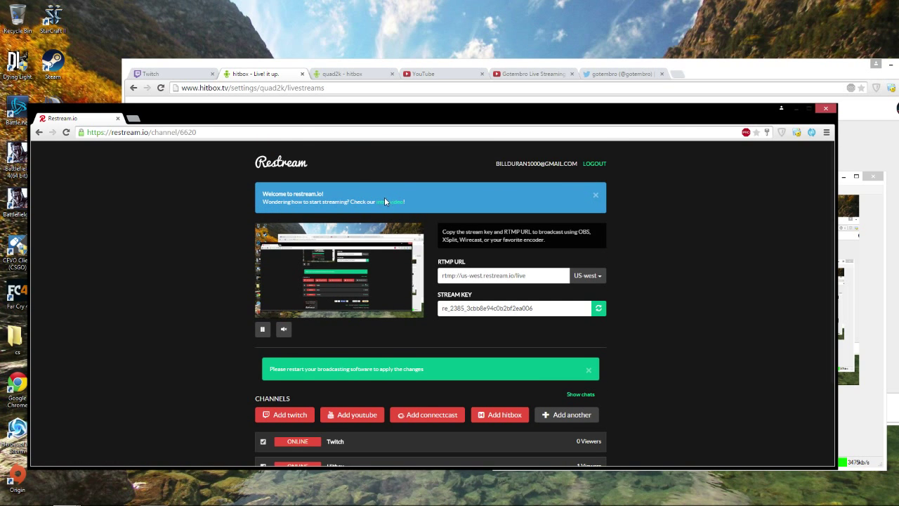
pyautogui.scroll(-3)
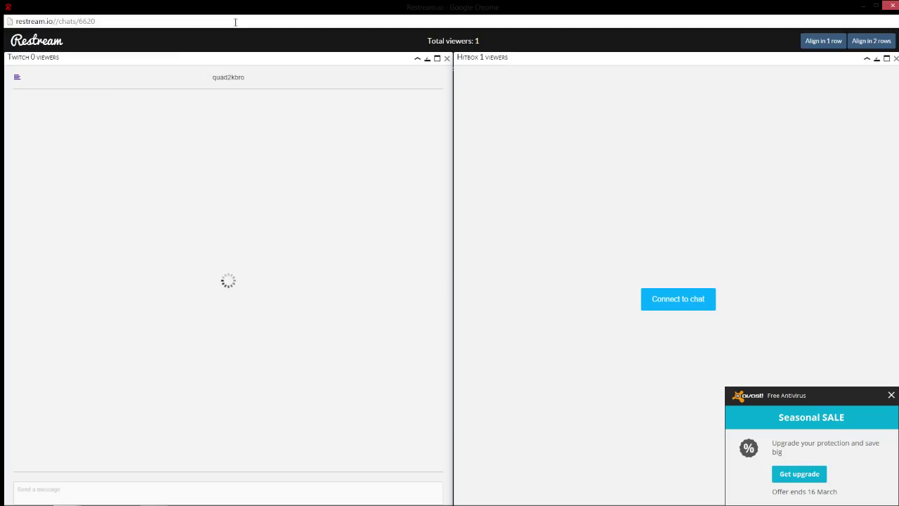
pyautogui.moveTo(429, 187)
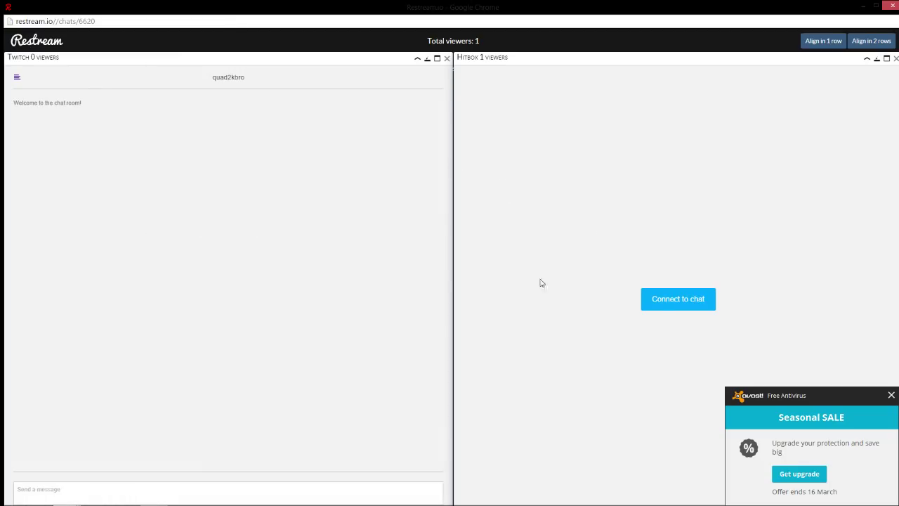
# Stack the Twitch chat above the Hitbox chat in two rows
pyautogui.click(677, 299)
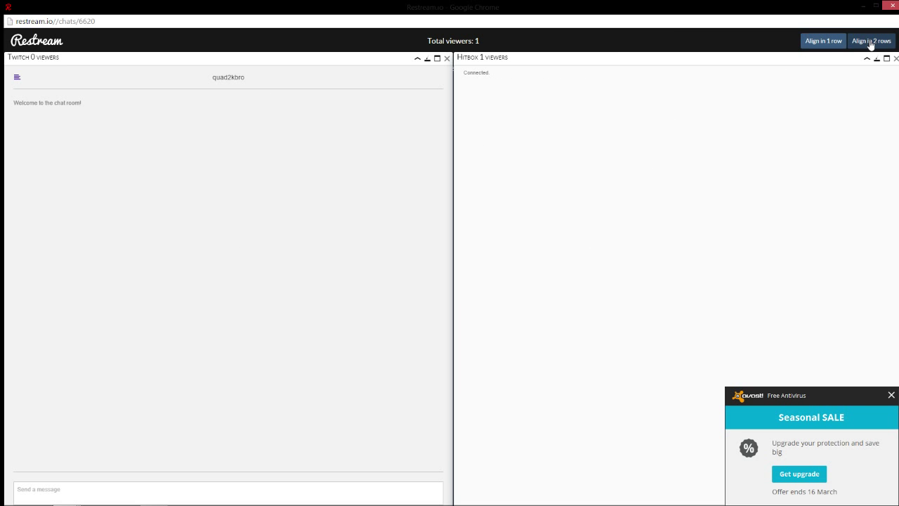
pyautogui.click(870, 40)
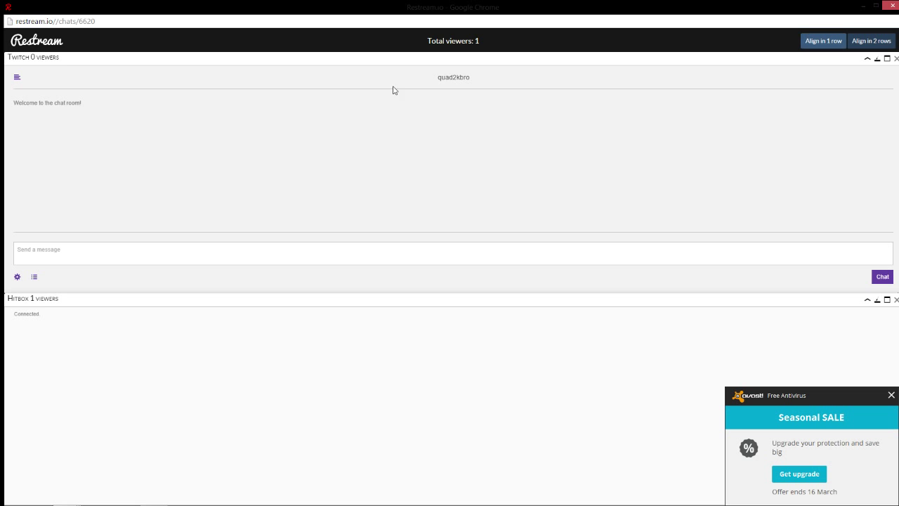
pyautogui.moveTo(396, 275)
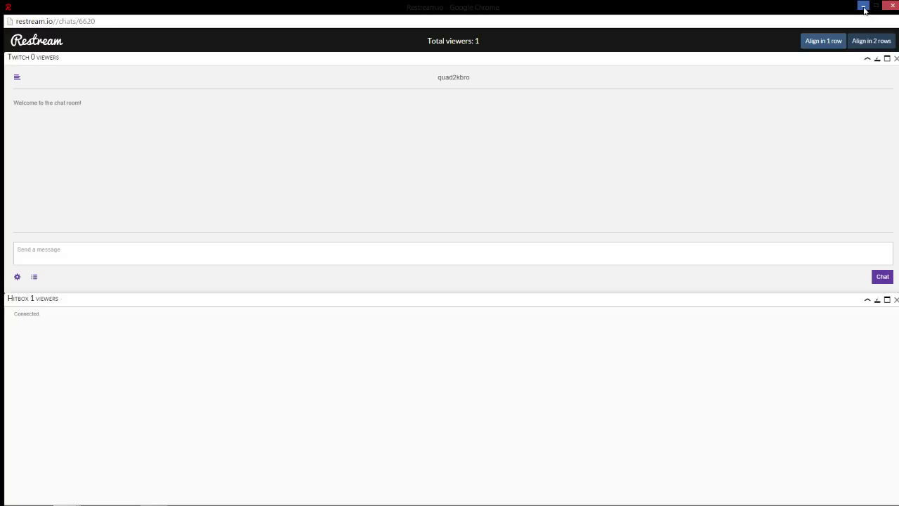
pyautogui.moveTo(860, 6)
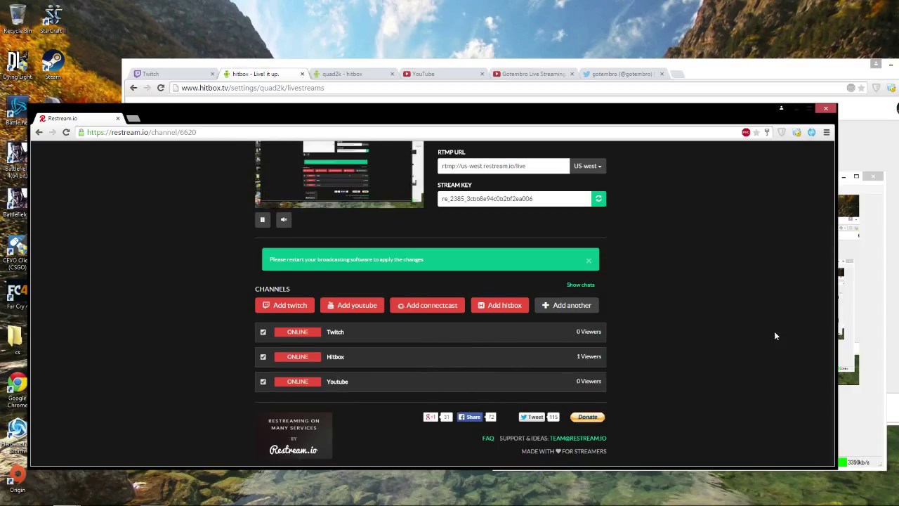
pyautogui.moveTo(158, 463)
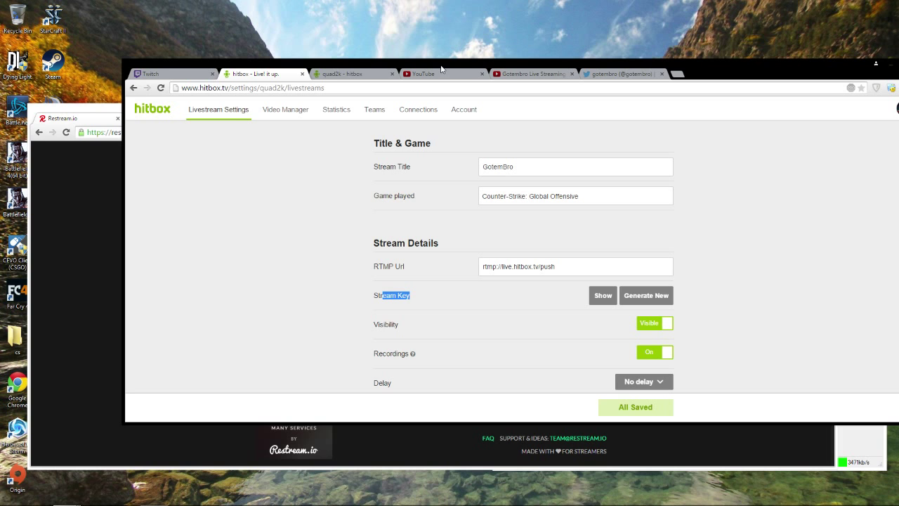
# Switch to the YouTube live event page
pyautogui.click(426, 73)
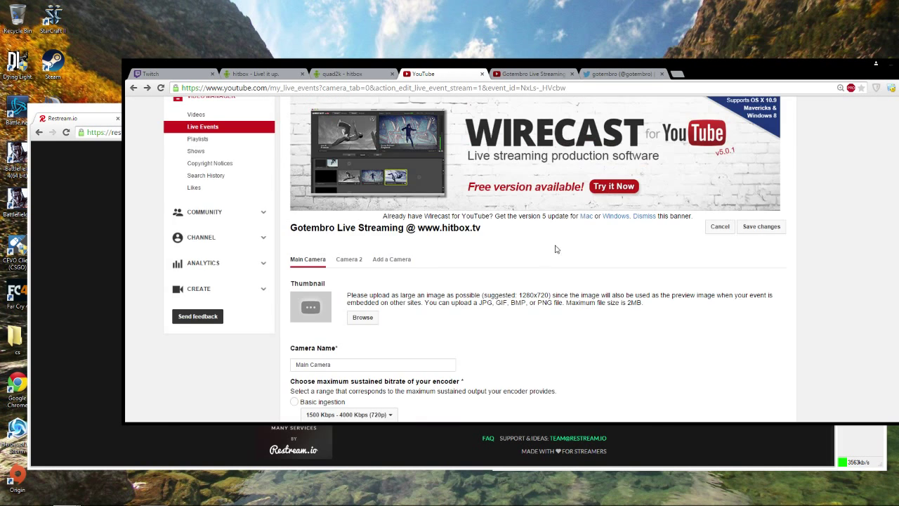
# Set the YouTube live event's Info and Settings type to Custom
pyautogui.click(761, 226)
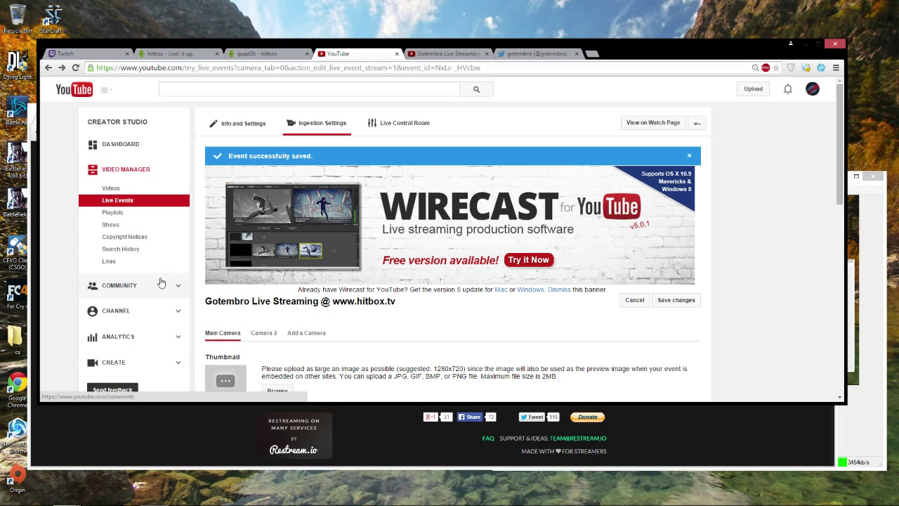
pyautogui.moveTo(171, 311)
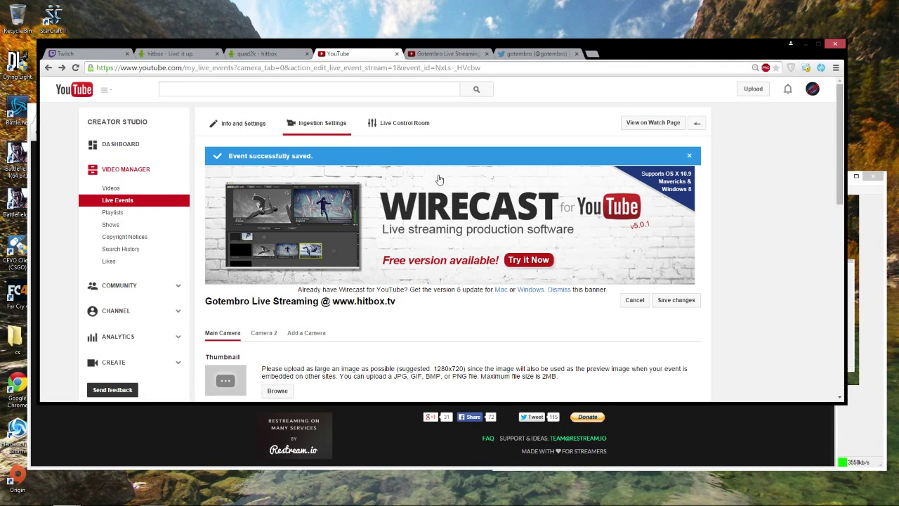
pyautogui.click(243, 122)
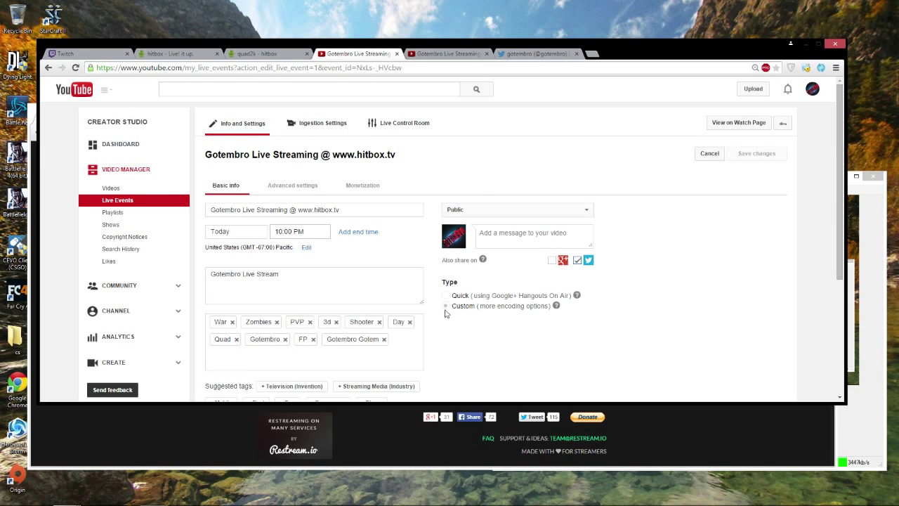
pyautogui.click(445, 306)
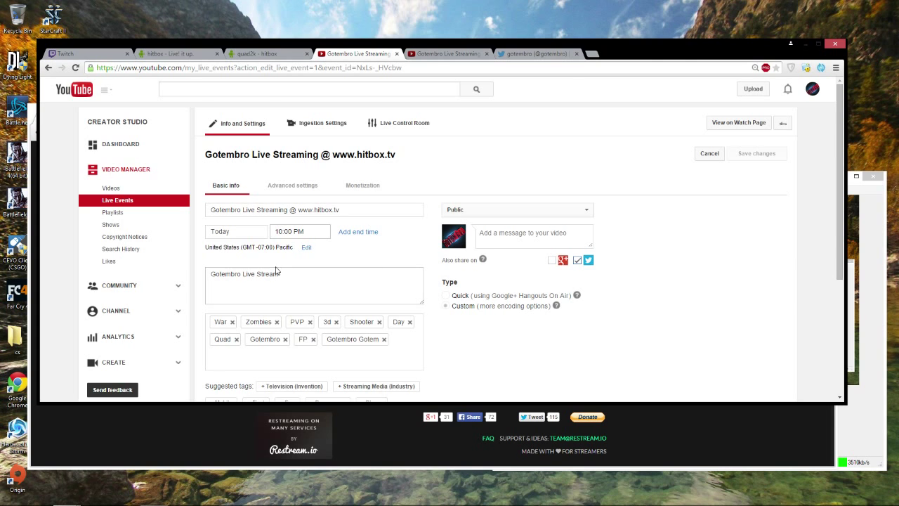
# Keep Gotembro (720p) custom ingestion and open the encoder list for Other encoders
pyautogui.scroll(-3)
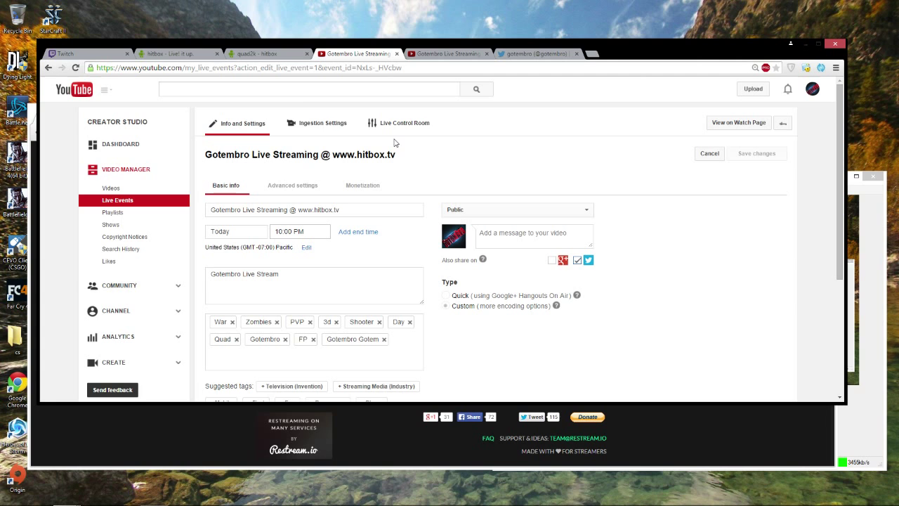
pyautogui.click(323, 123)
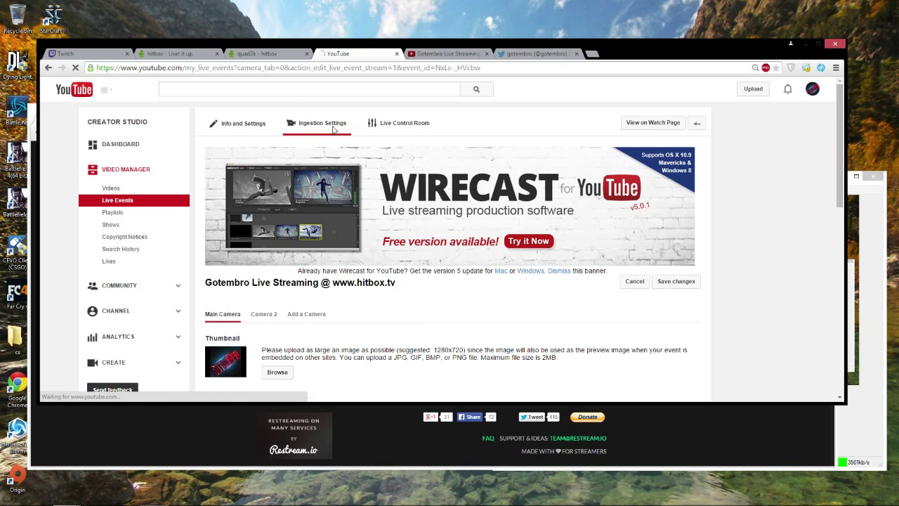
pyautogui.scroll(-3)
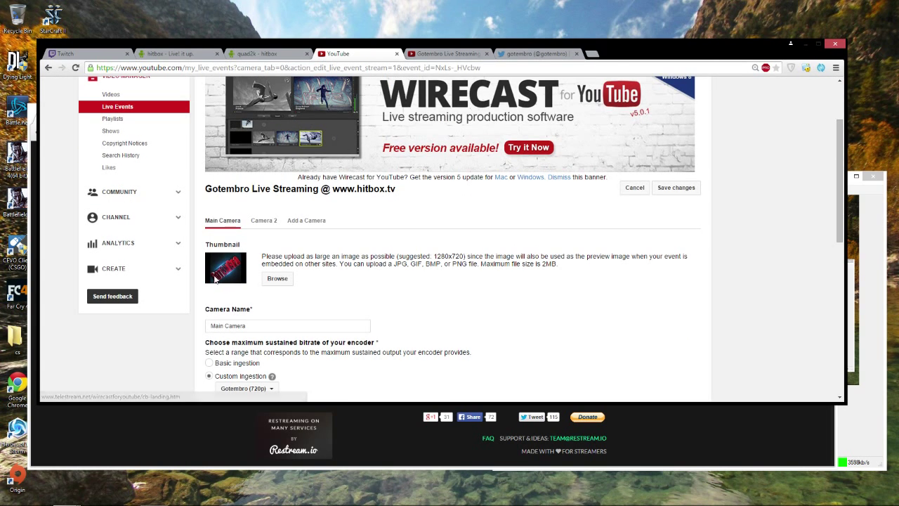
pyautogui.scroll(-3)
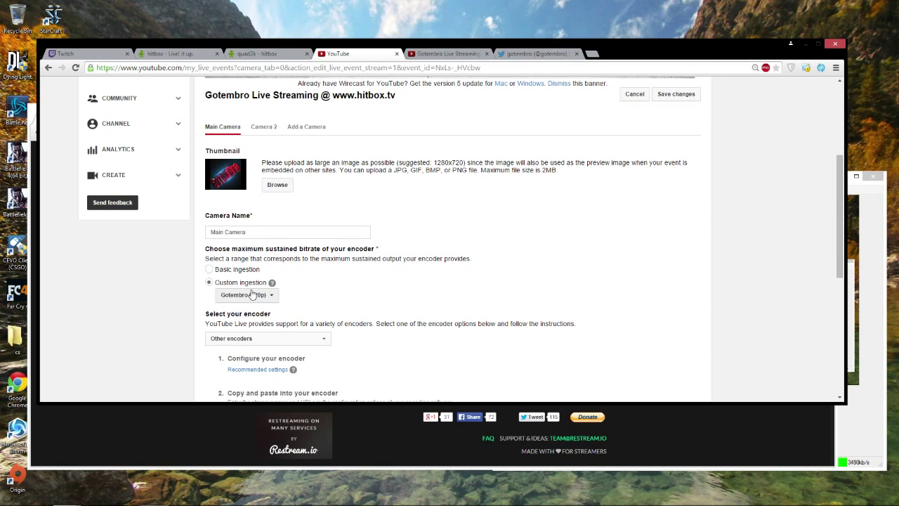
pyautogui.click(246, 294)
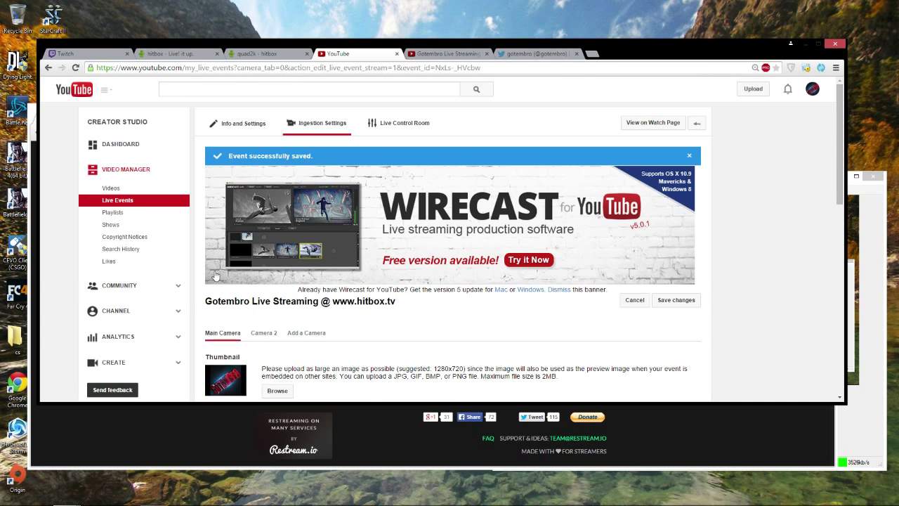
pyautogui.scroll(-3)
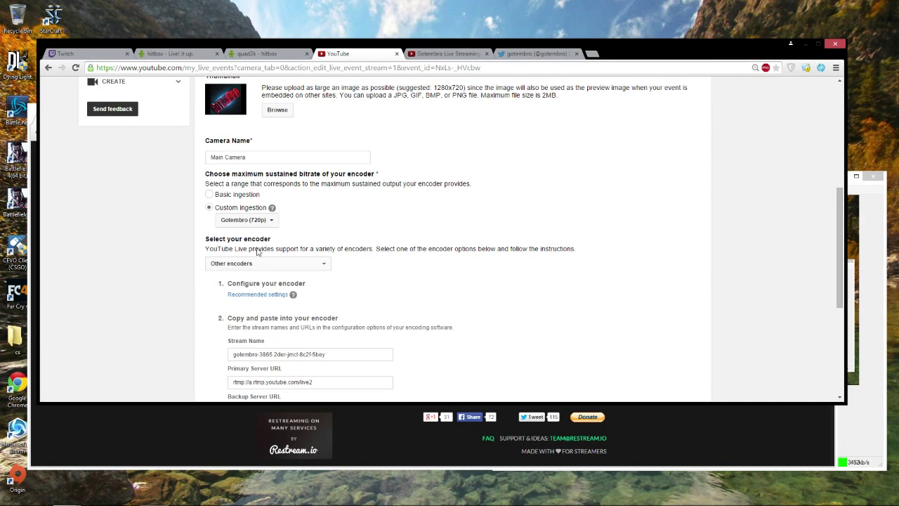
pyautogui.click(267, 263)
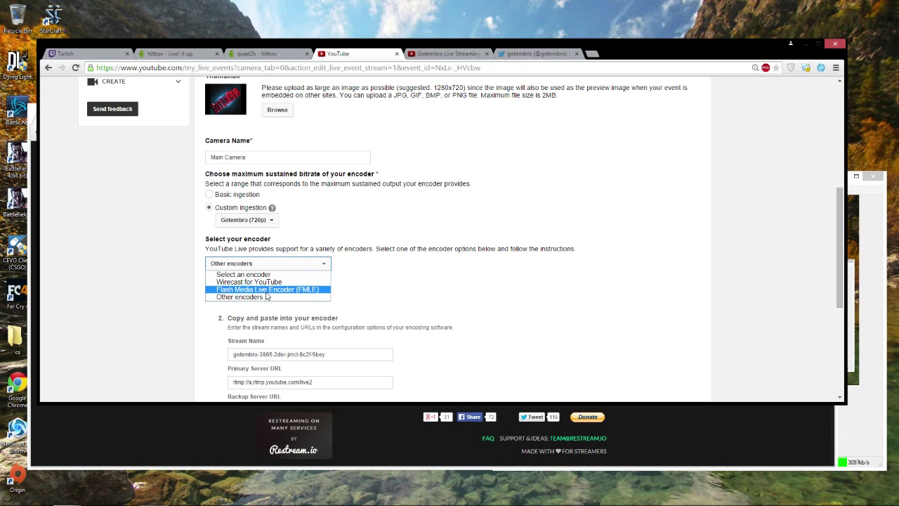
pyautogui.moveTo(268, 299)
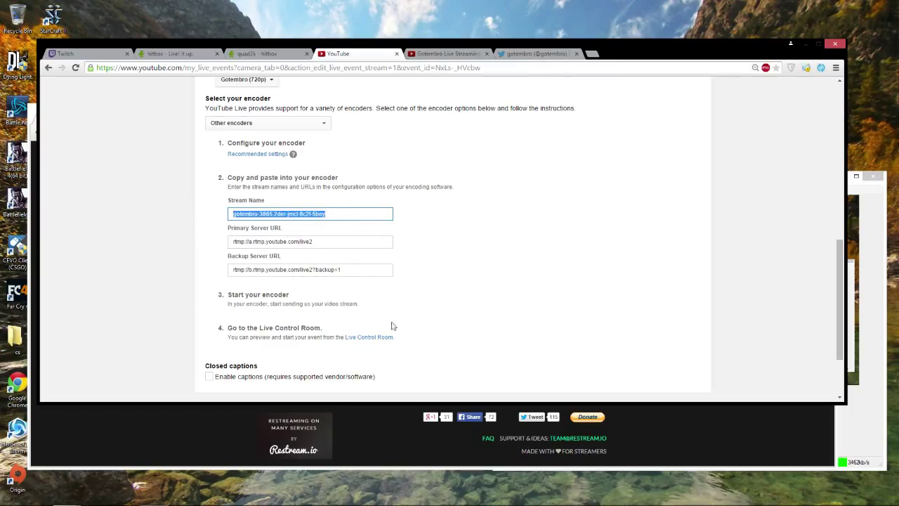
pyautogui.moveTo(356, 302)
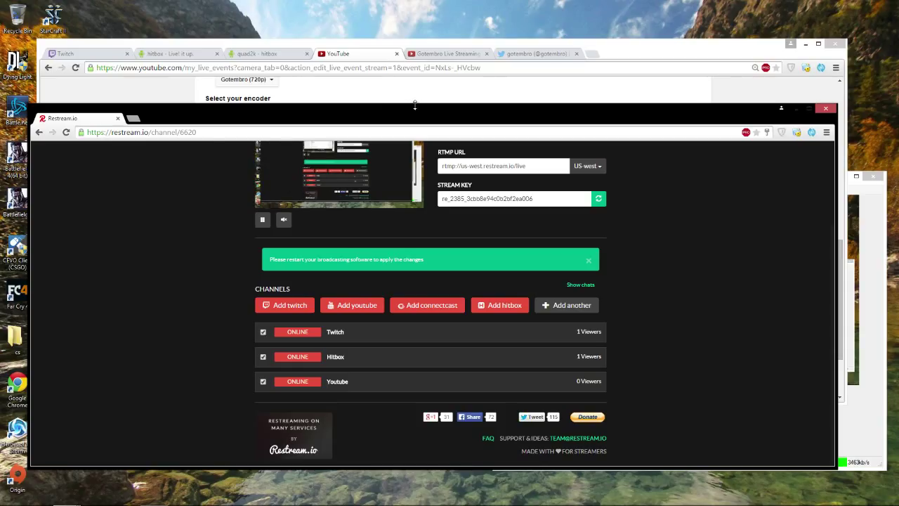
pyautogui.moveTo(515, 351)
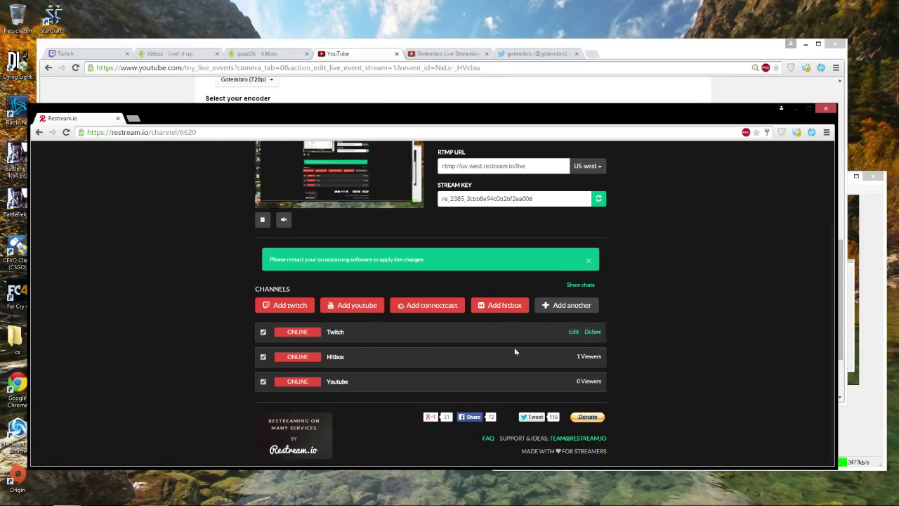
# Open Restream's Add channel form for Hitbox
pyautogui.click(499, 305)
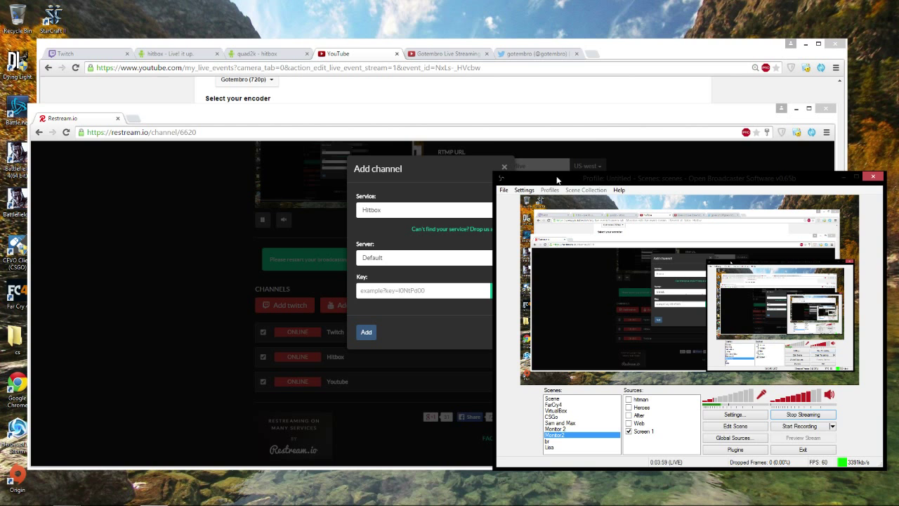
# Open OBS Broadcast Settings and drop down the Streaming Service list
pyautogui.click(523, 189)
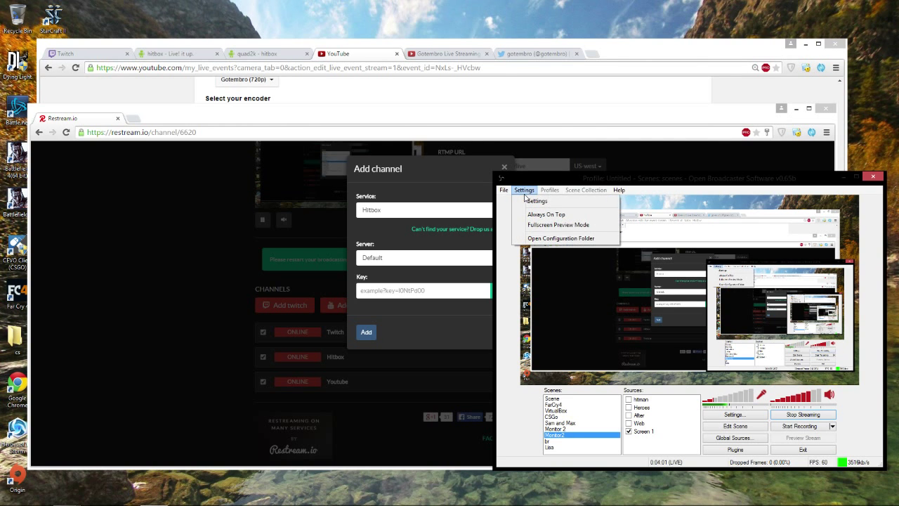
pyautogui.click(536, 200)
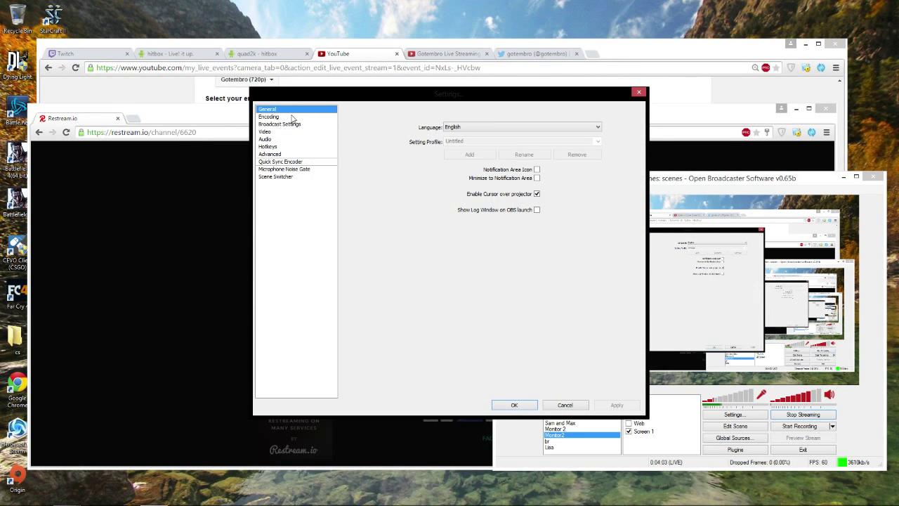
pyautogui.click(280, 124)
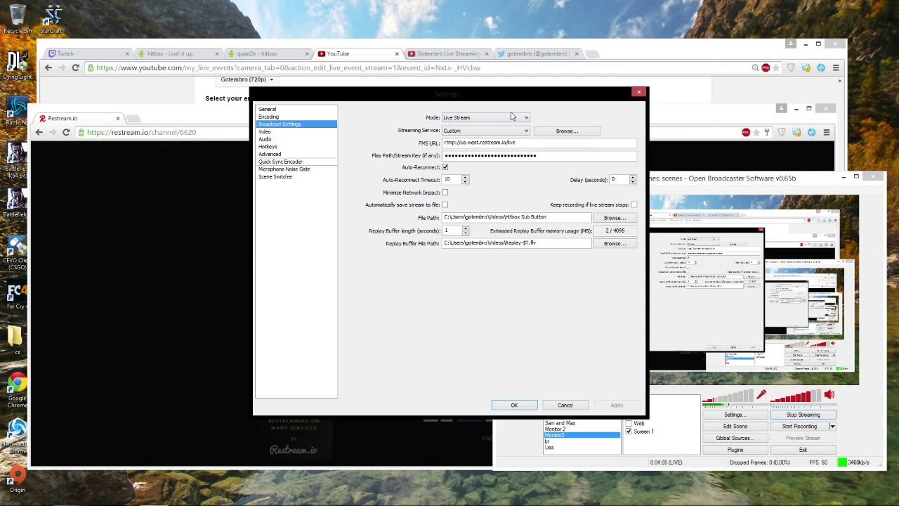
pyautogui.click(485, 130)
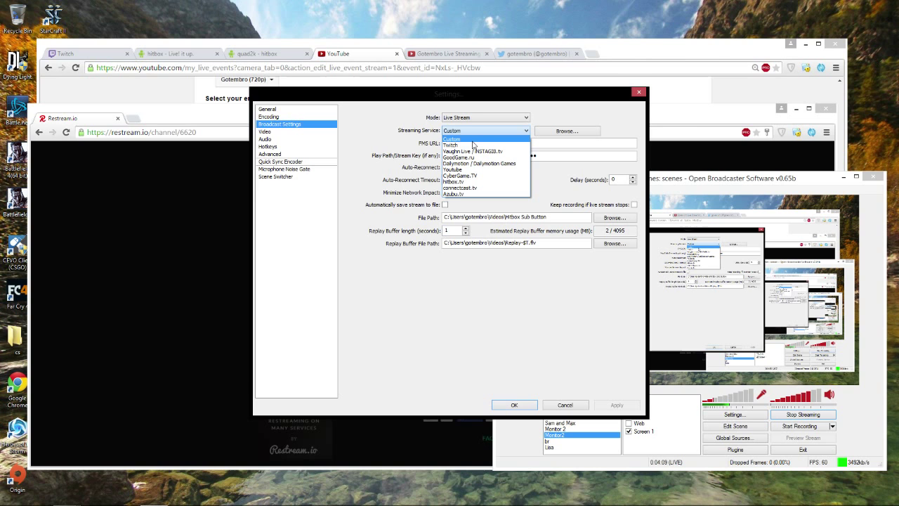
pyautogui.moveTo(480, 197)
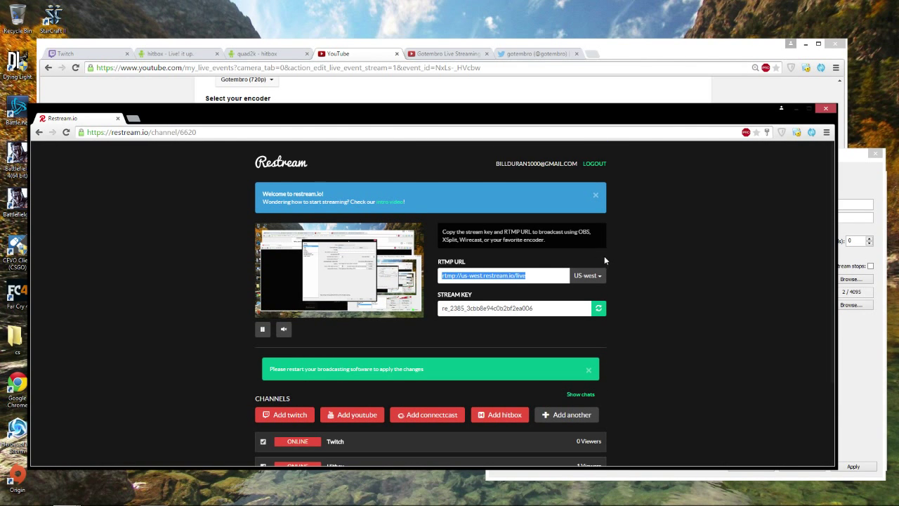
# Keep the US-west server and enter rtmp://us-west.restream.io/live as OBS's FMS URL
pyautogui.click(587, 275)
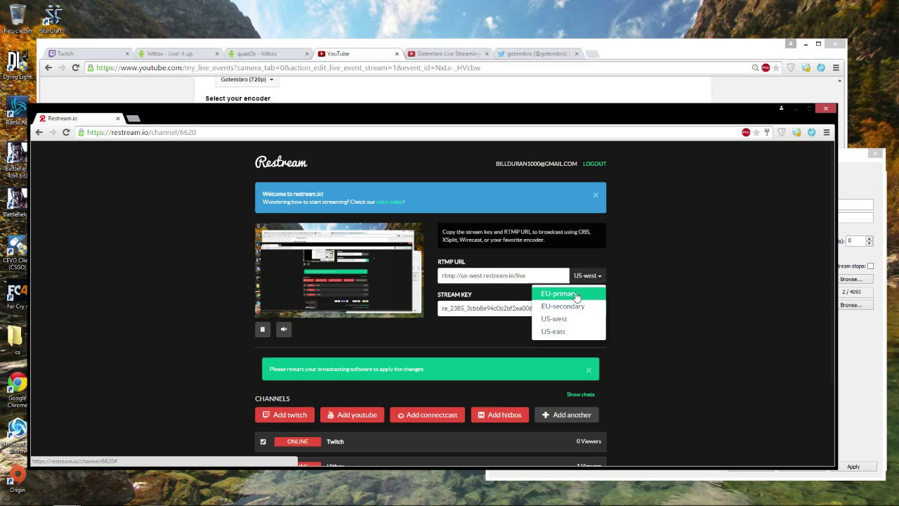
pyautogui.click(554, 318)
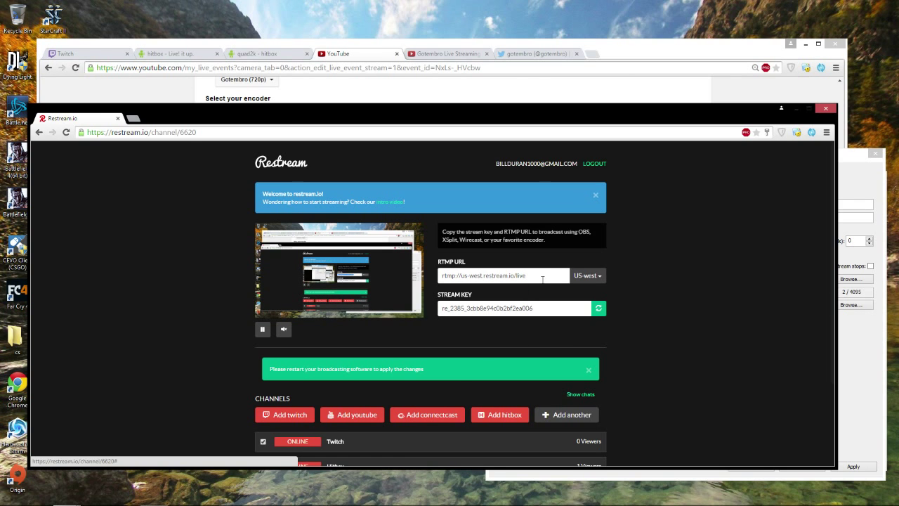
pyautogui.rightClick(500, 275)
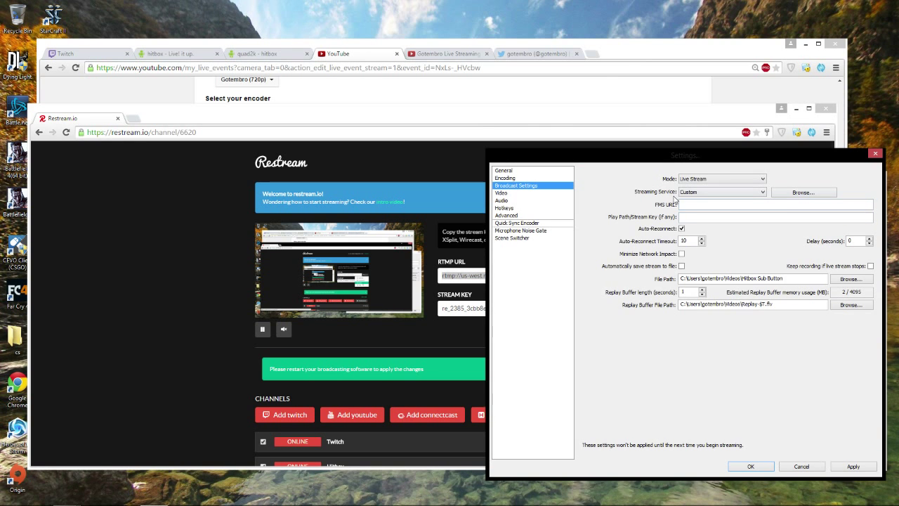
pyautogui.write('rtmp://us-west.restream.io/live')
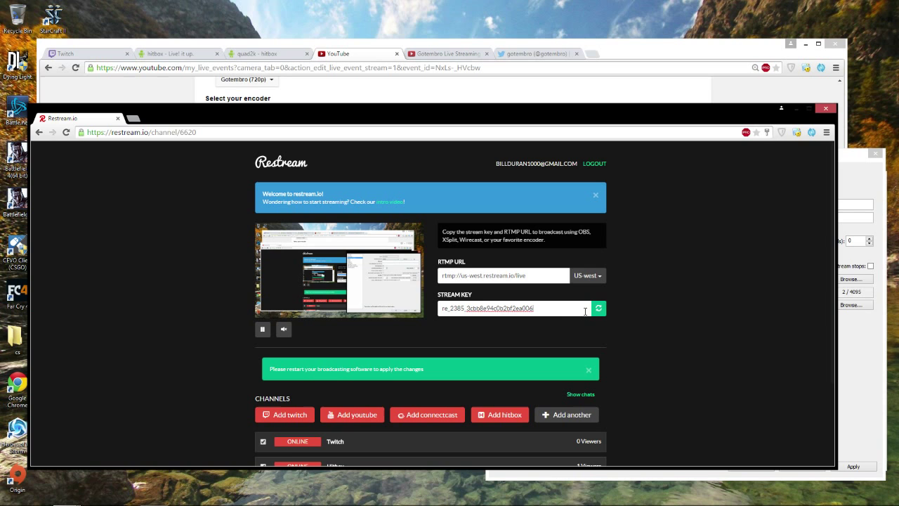
# Copy the Restream stream key into OBS's Stream Key field and save the broadcast settings
pyautogui.click(598, 308)
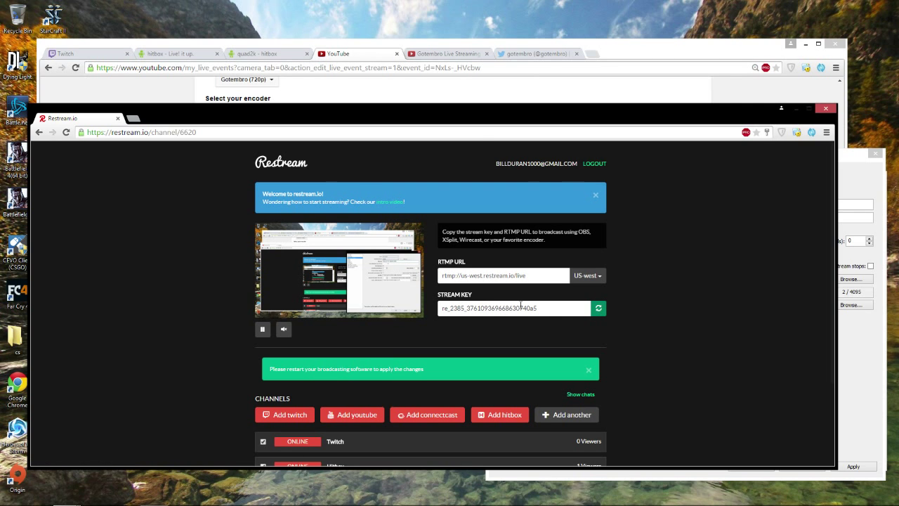
pyautogui.click(598, 308)
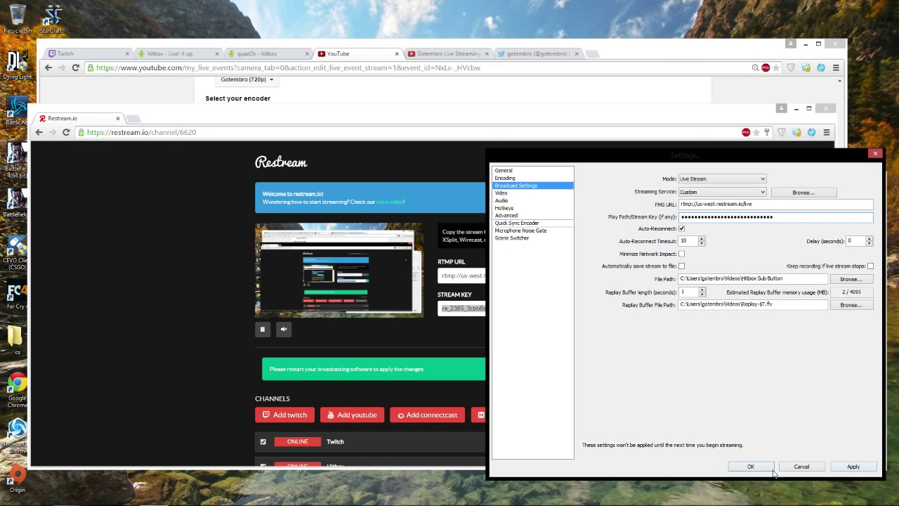
pyautogui.click(750, 466)
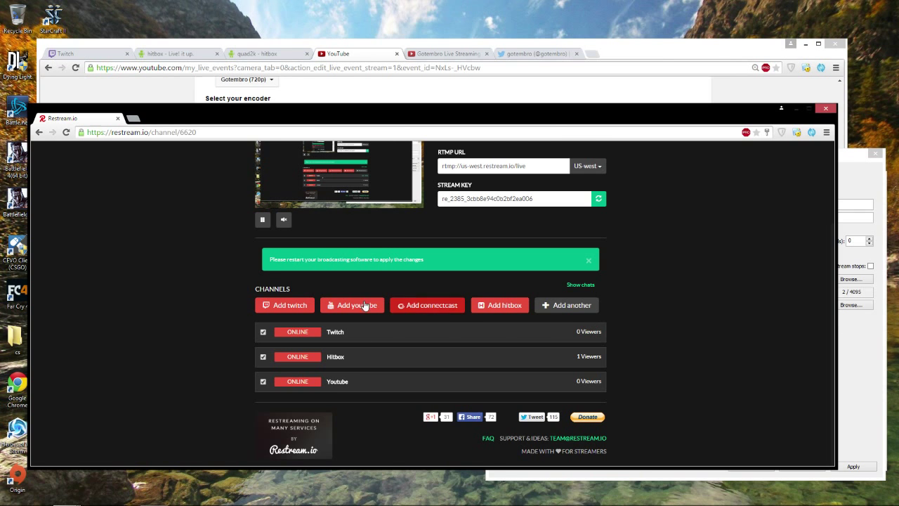
pyautogui.click(352, 305)
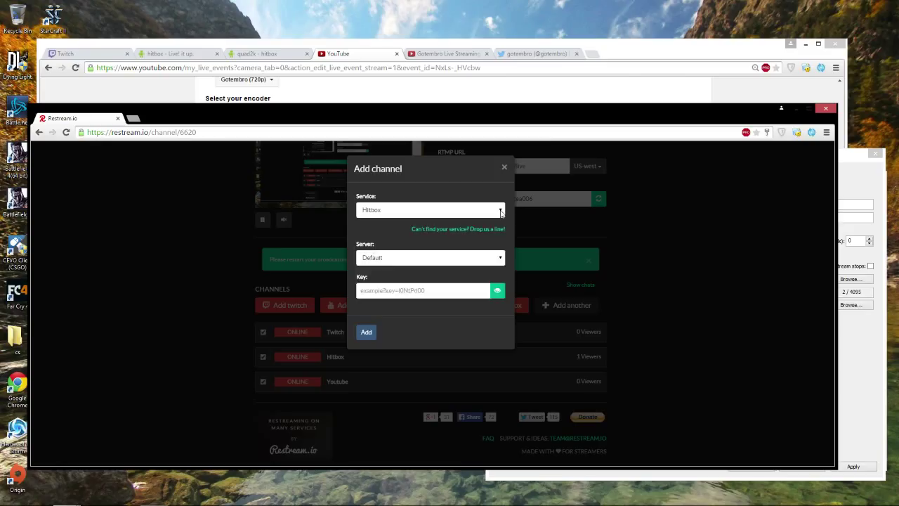
pyautogui.click(429, 209)
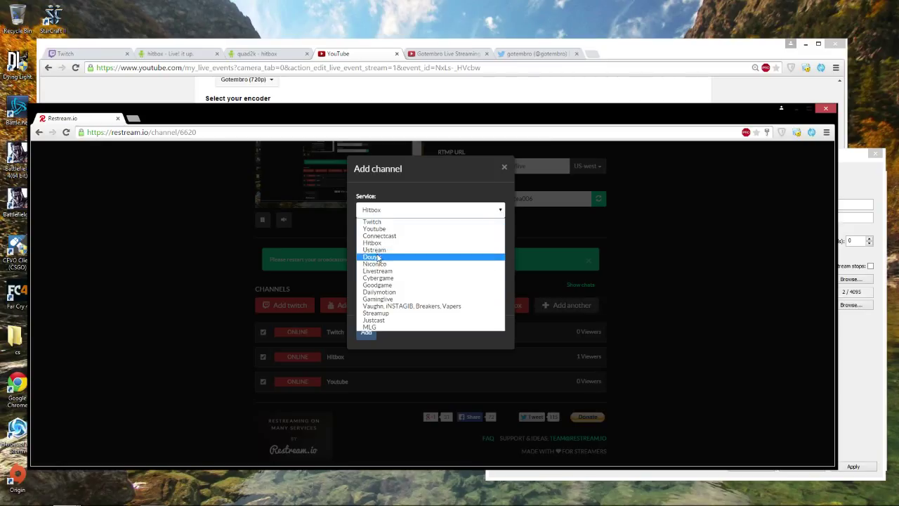
pyautogui.moveTo(403, 249)
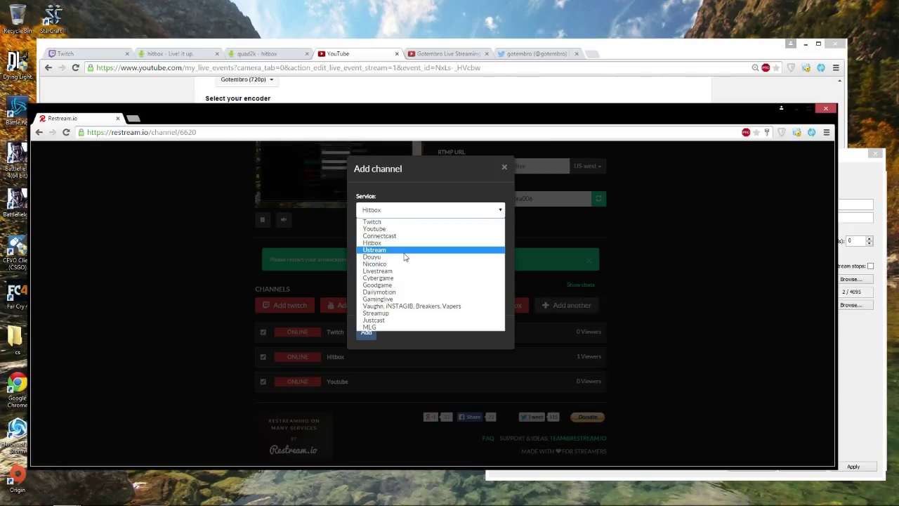
pyautogui.moveTo(377, 271)
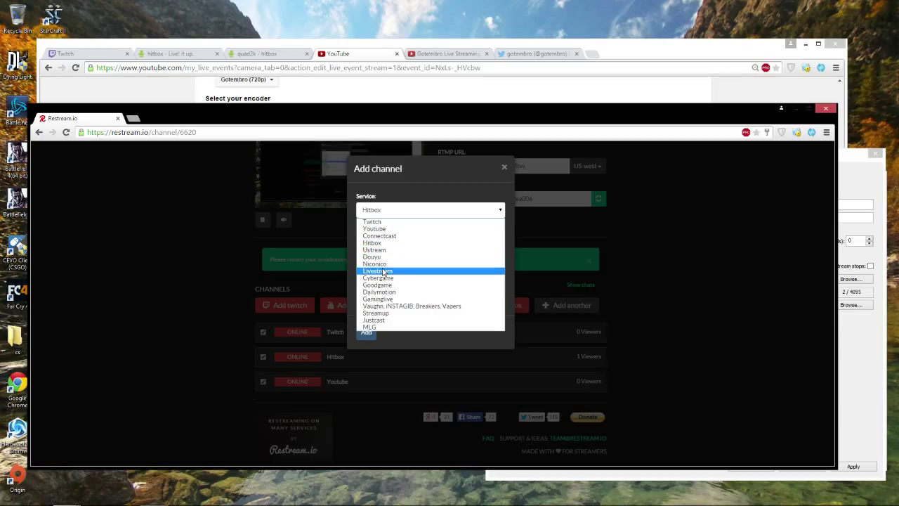
pyautogui.moveTo(389, 221)
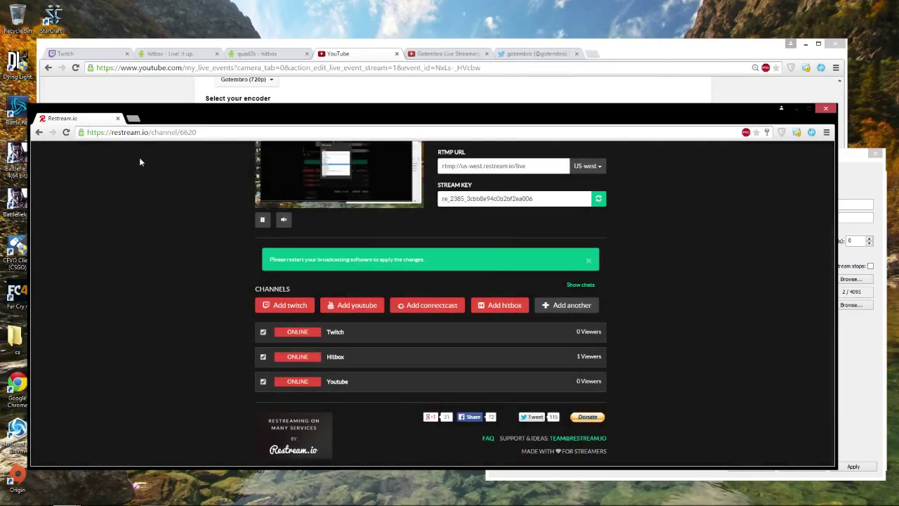
pyautogui.moveTo(654, 287)
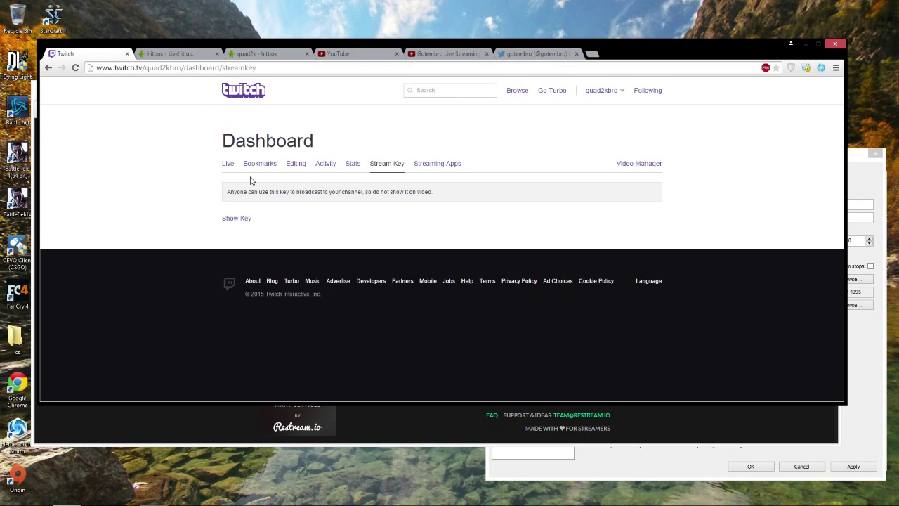
# Check the Hitbox, YouTube and Twitch stream pages are showing live
pyautogui.click(176, 53)
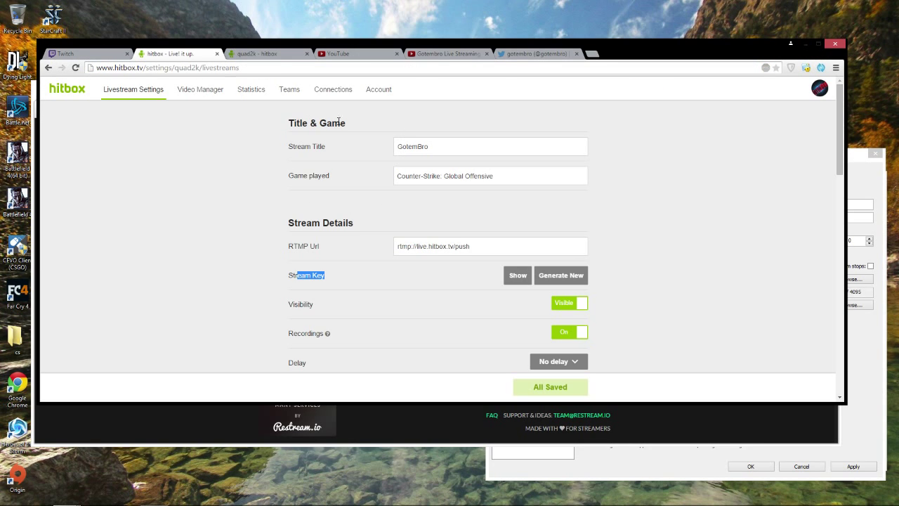
pyautogui.click(263, 54)
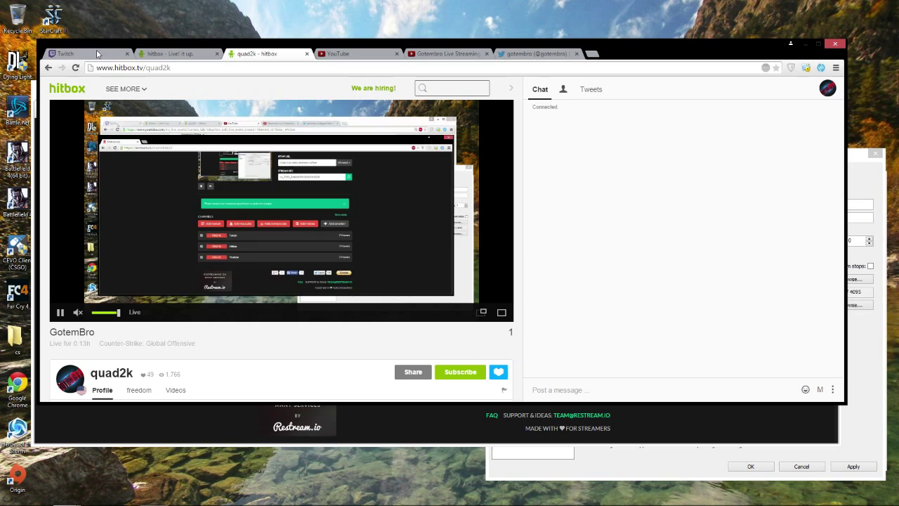
pyautogui.click(78, 54)
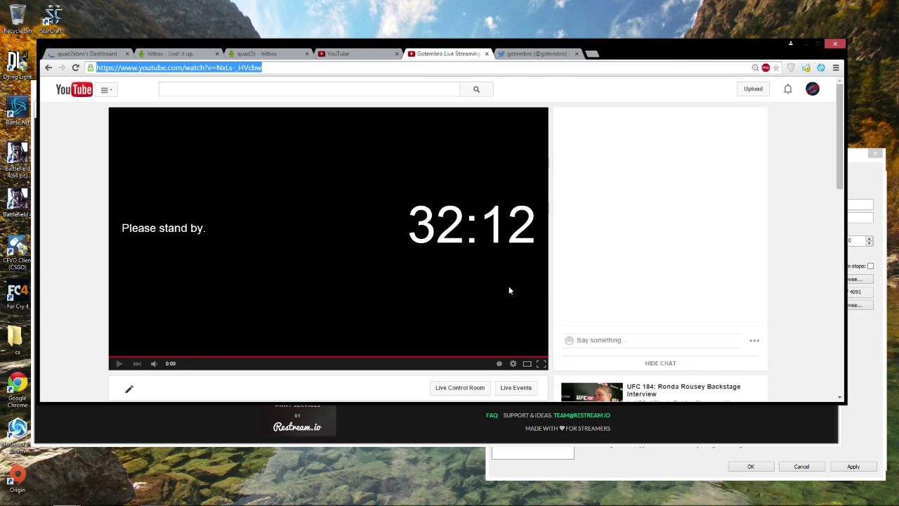
pyautogui.moveTo(195, 343)
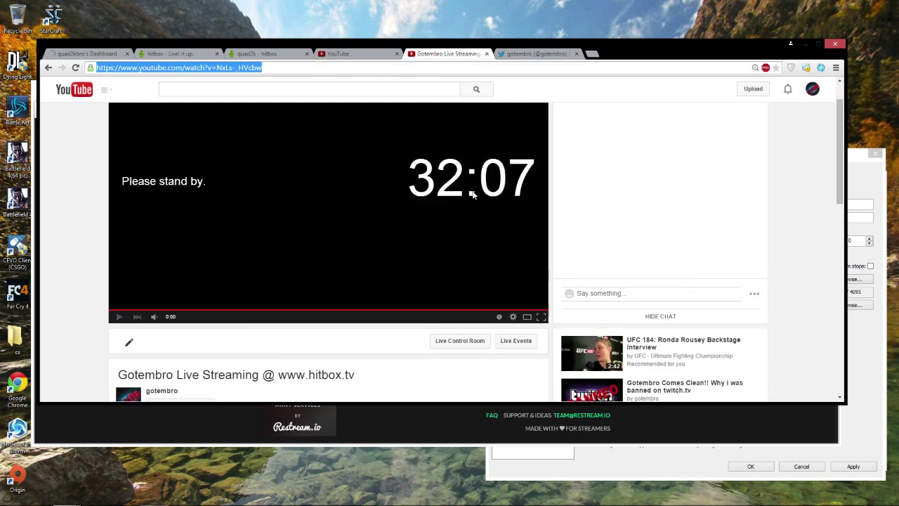
# View the Twitter profile, enlarging and then closing its profile picture
pyautogui.click(537, 53)
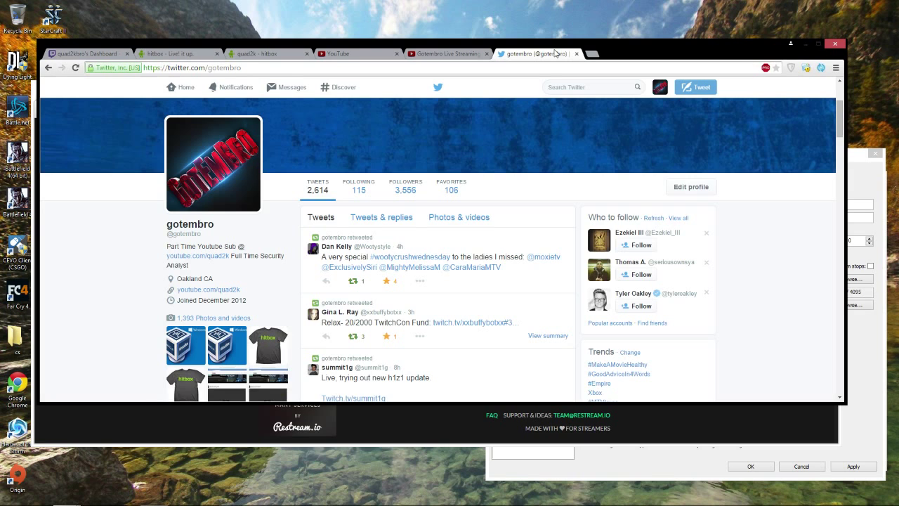
pyautogui.click(213, 163)
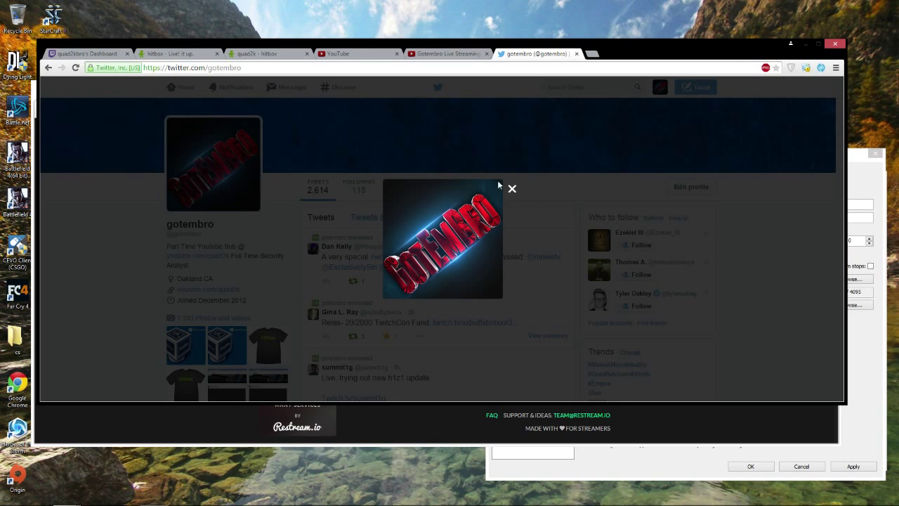
pyautogui.click(512, 188)
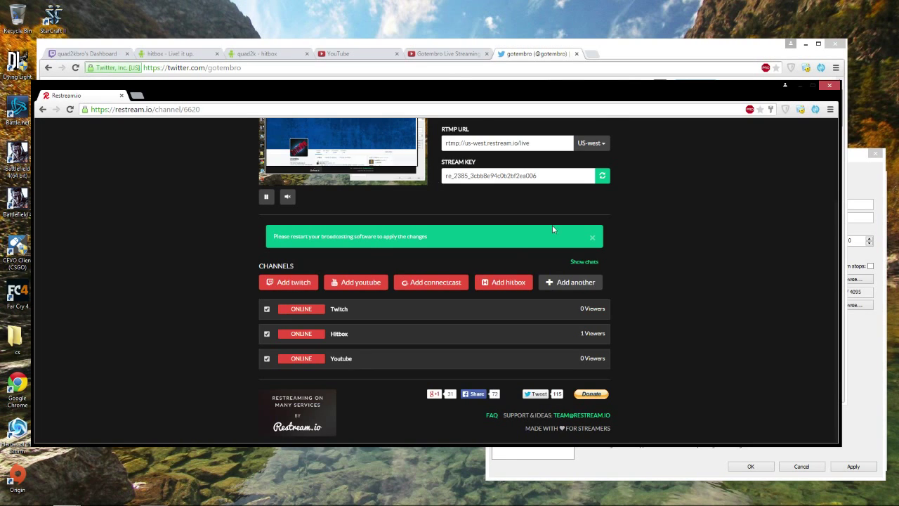
# Cancel OBS Settings without changes, back to the live-streaming main window
pyautogui.scroll(3)
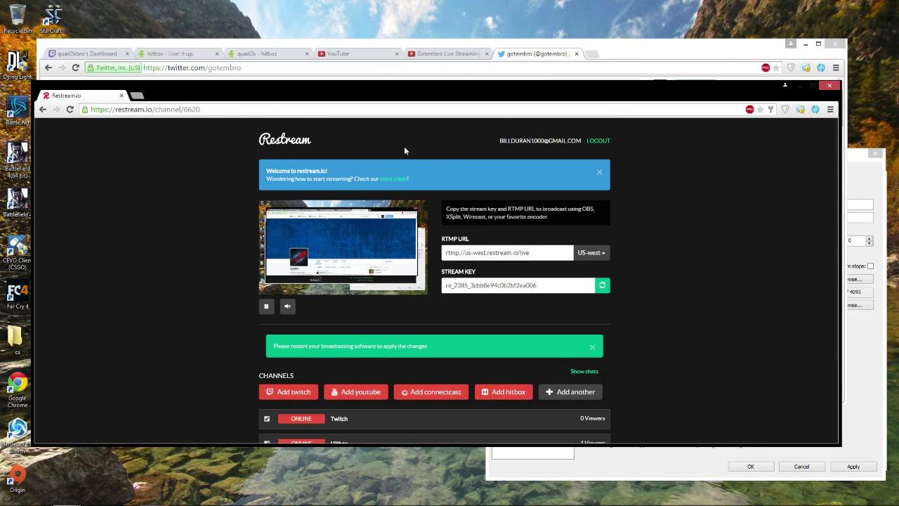
pyautogui.scroll(-3)
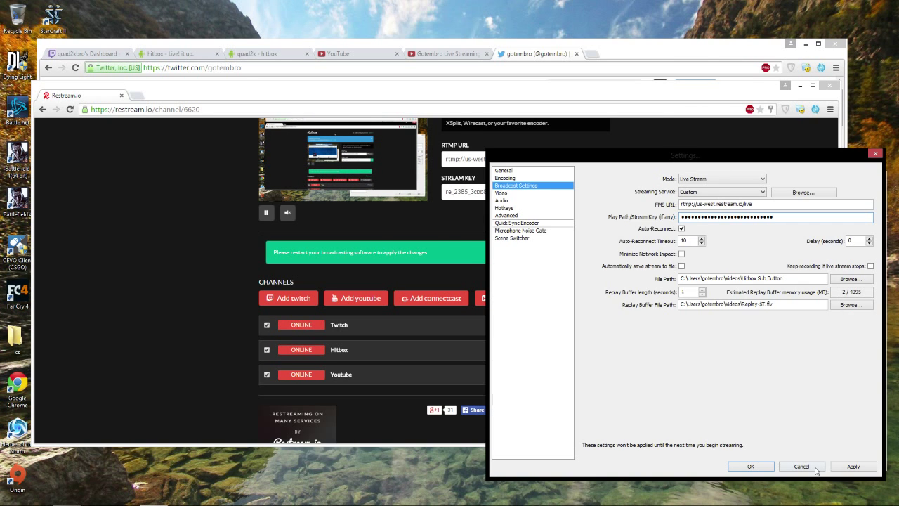
pyautogui.click(808, 466)
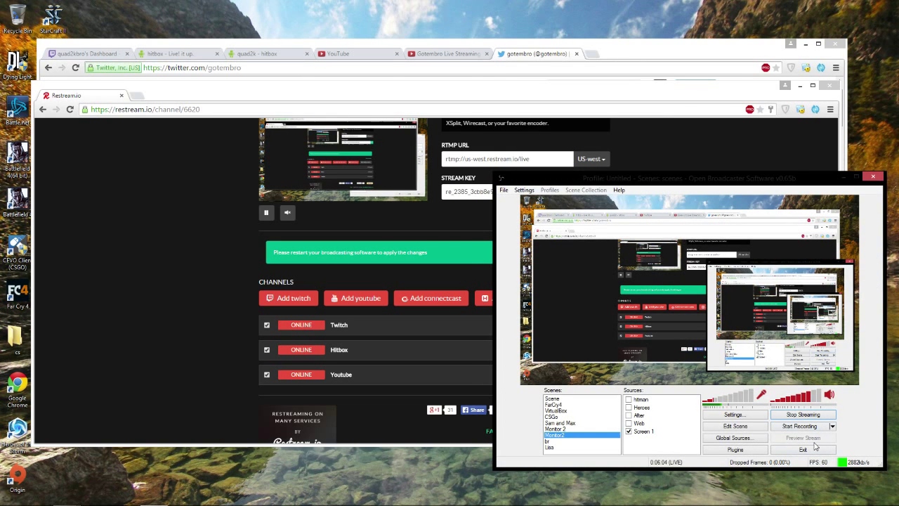